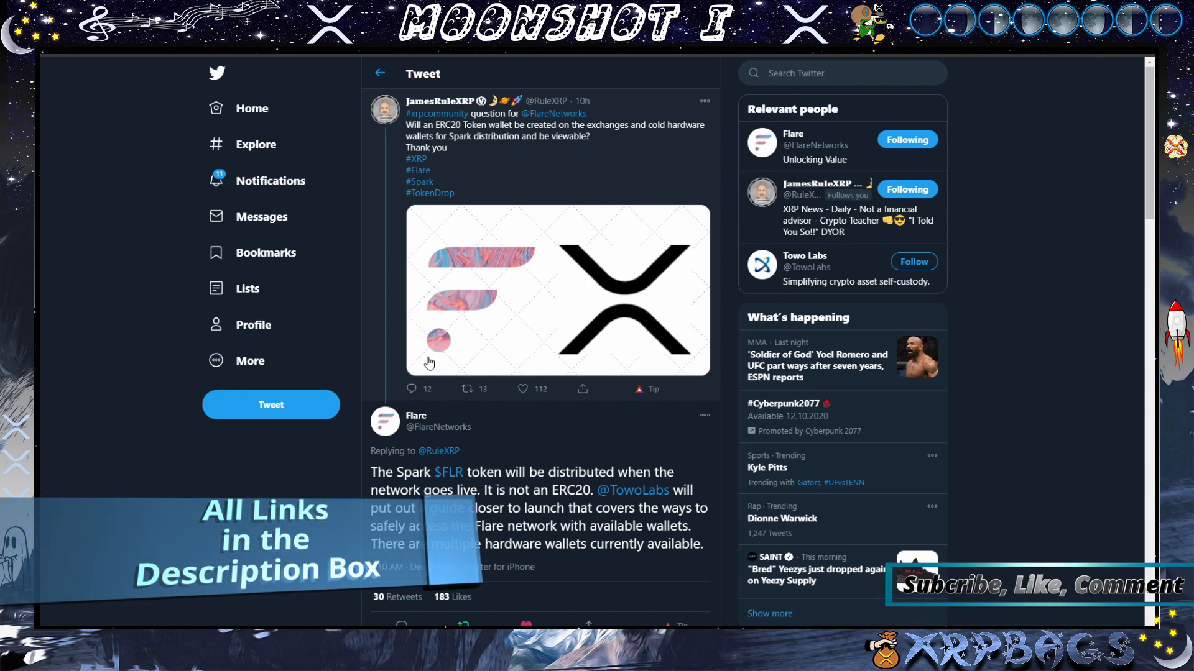
# Highlight 'XRP balance snapshots for Binance' in the article's first paragraph, then continue to the eligibility notes.
pyautogui.scroll(-3)
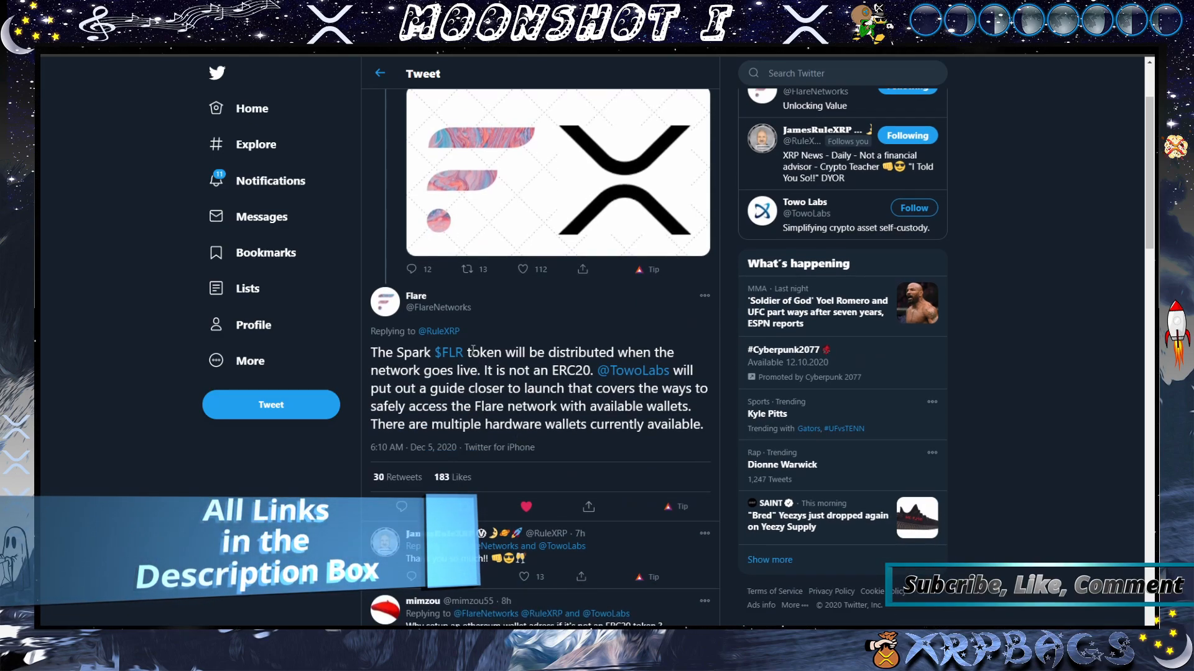
pyautogui.scroll(-3)
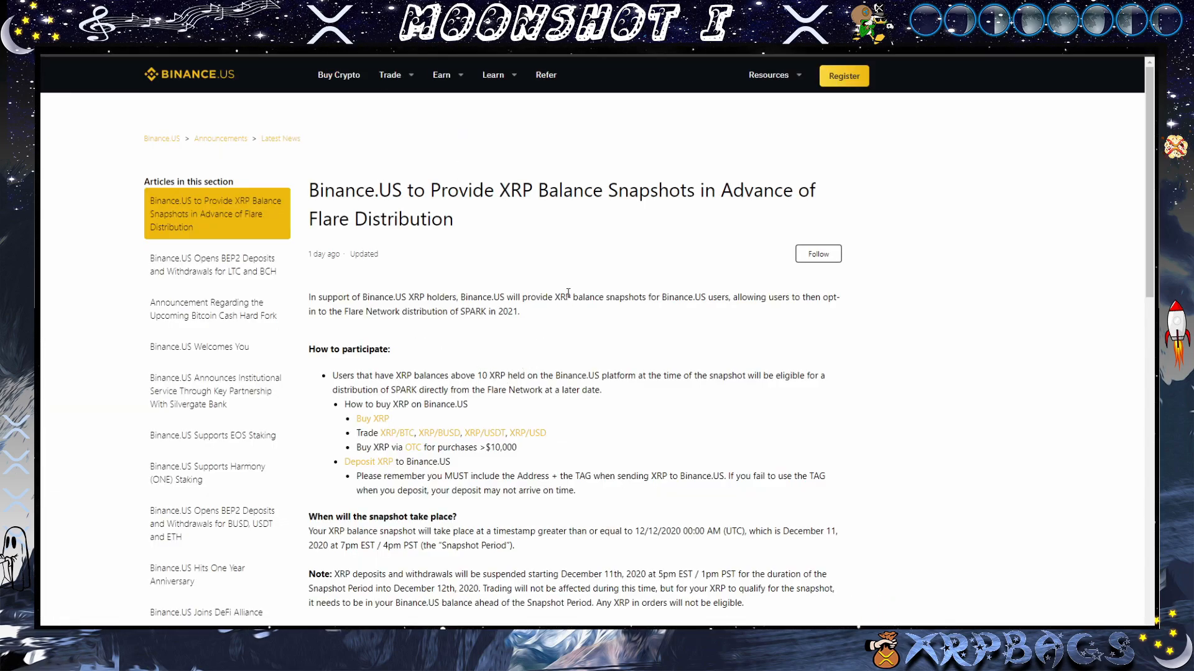
pyautogui.moveTo(562, 297); pyautogui.dragTo(664, 297)
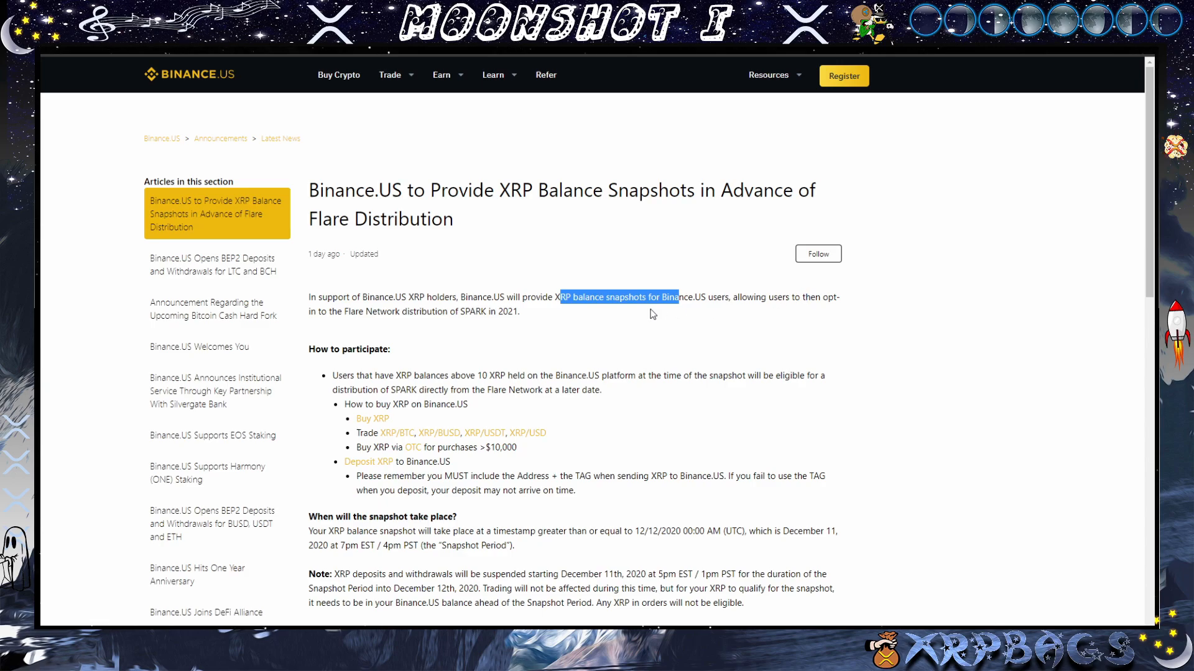
pyautogui.moveTo(390, 334)
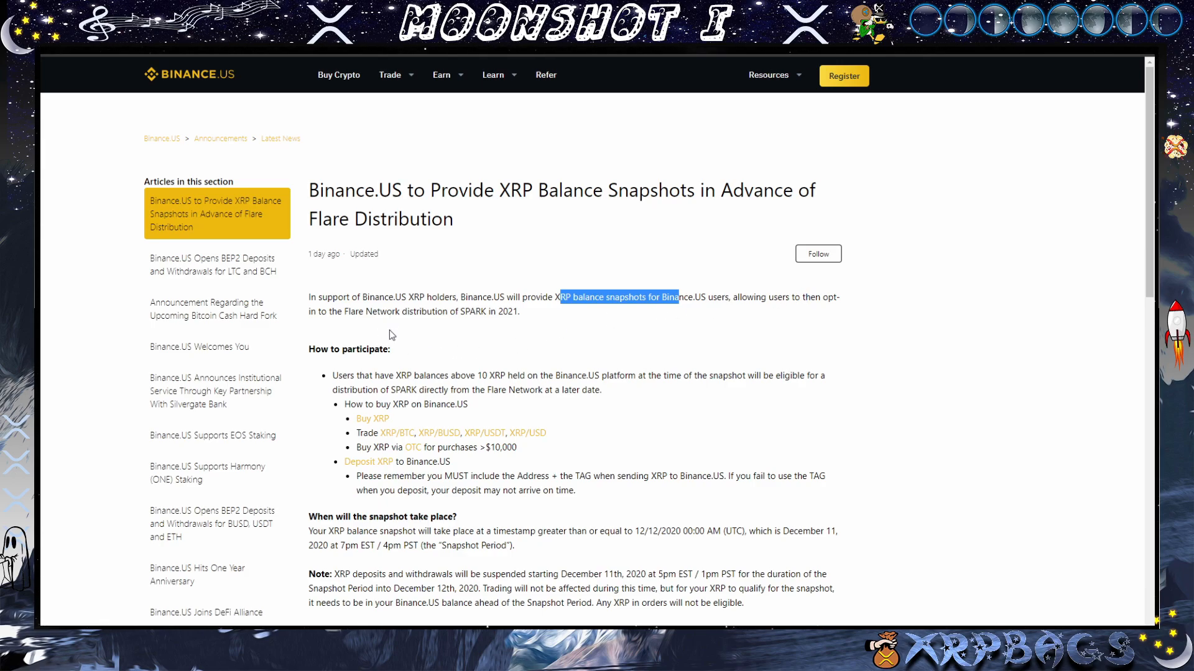
pyautogui.scroll(-3)
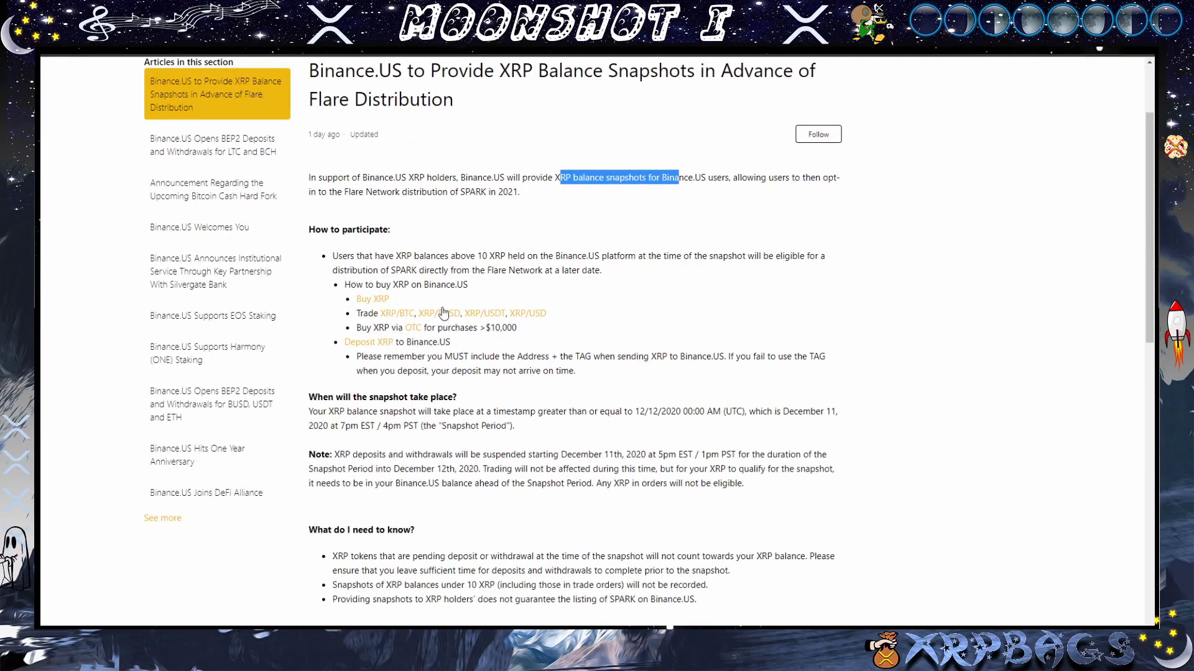
pyautogui.moveTo(413, 270)
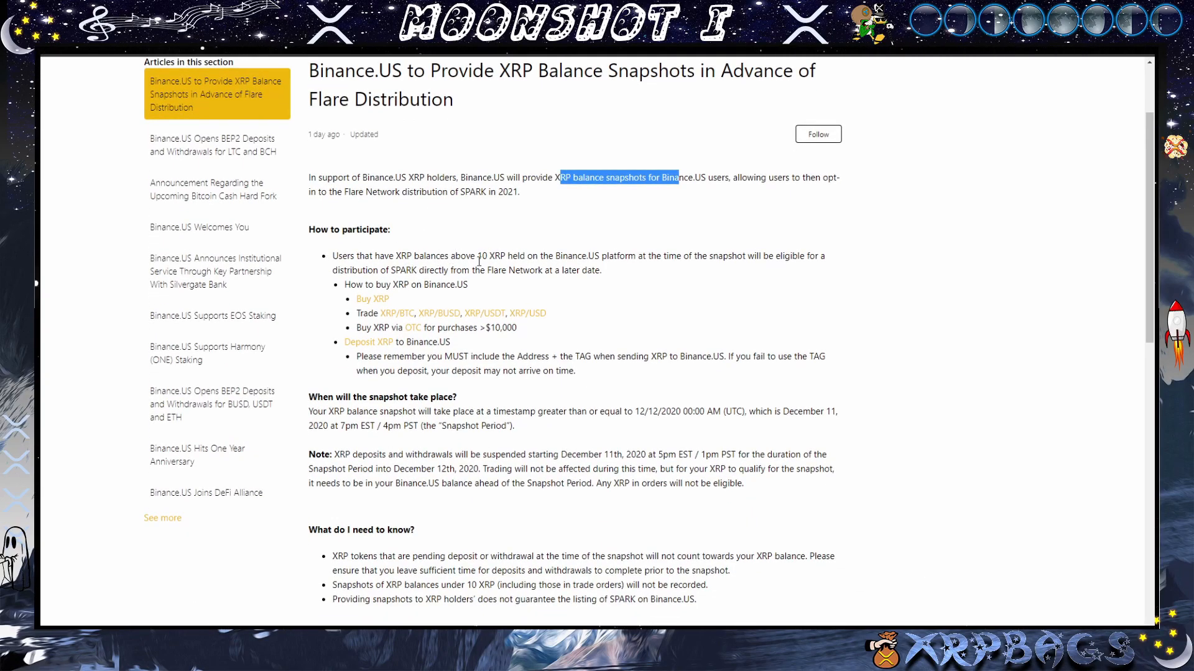
pyautogui.moveTo(473, 341)
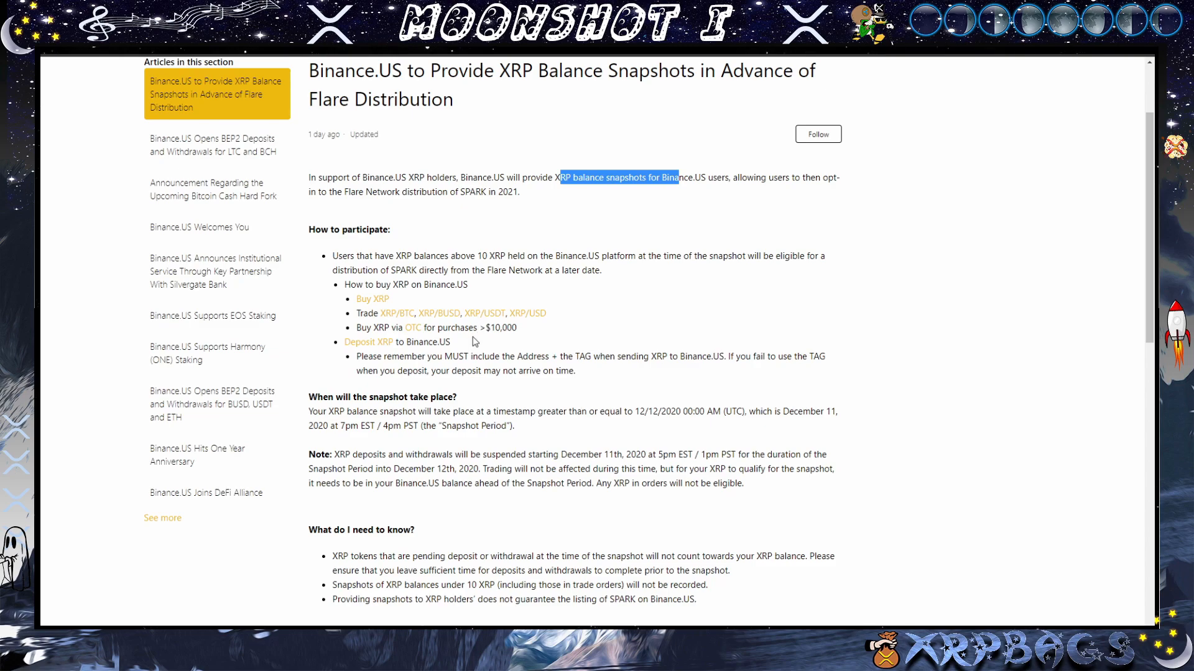
pyautogui.moveTo(702, 312)
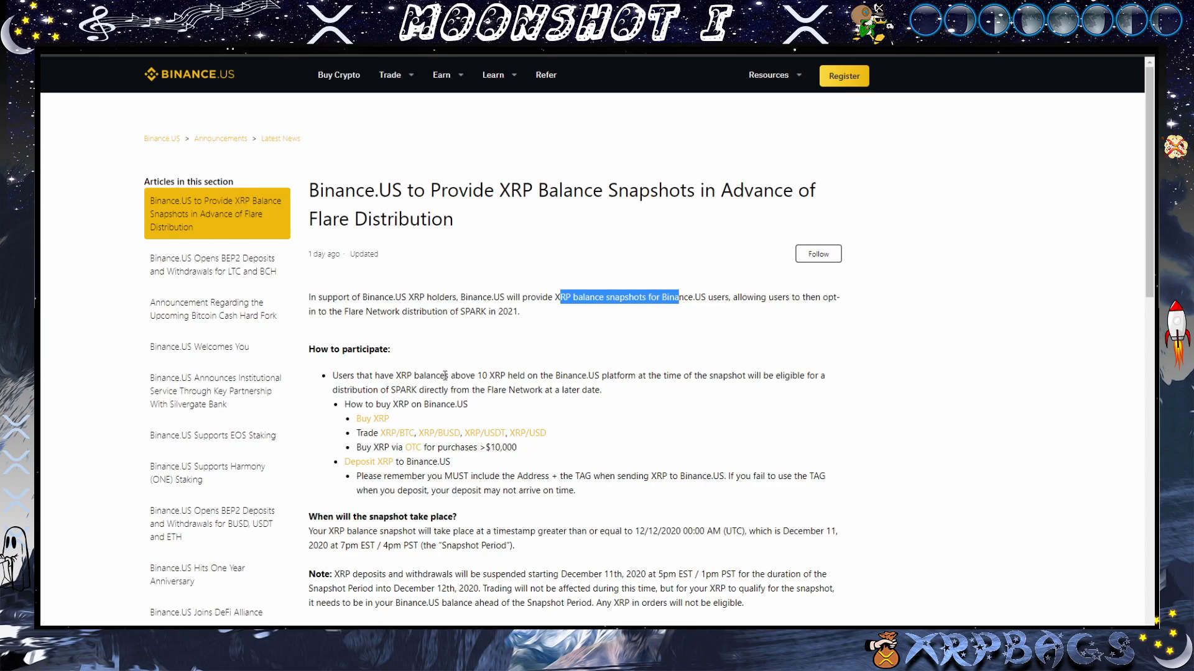
pyautogui.moveTo(548, 314)
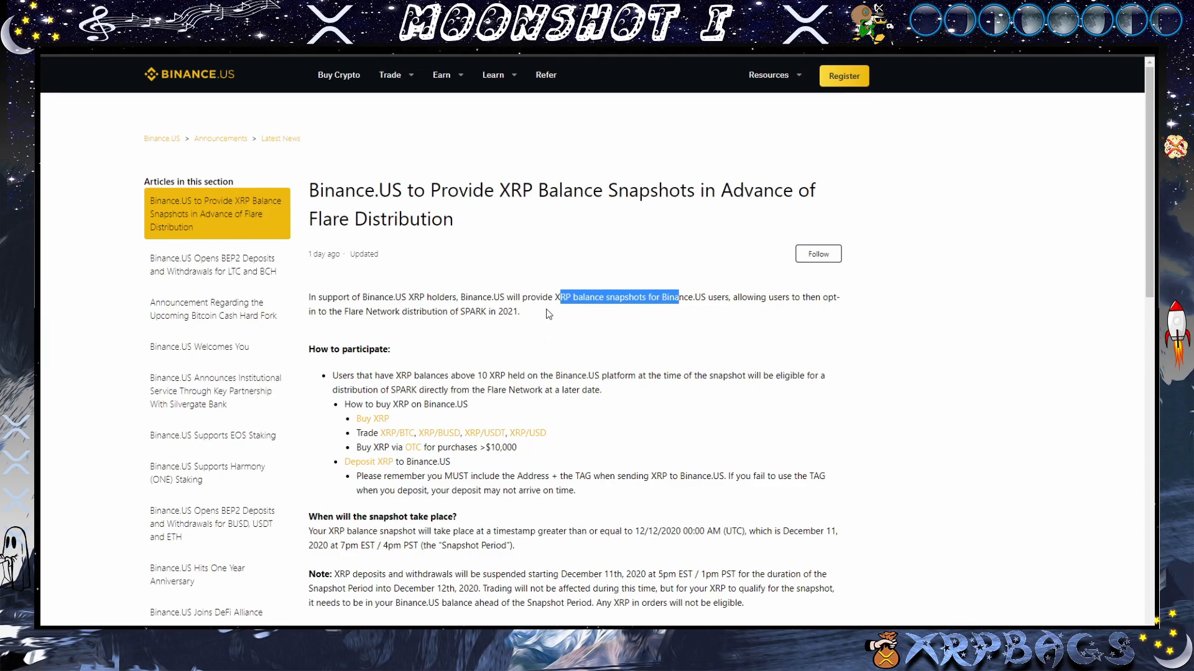
pyautogui.moveTo(548, 309)
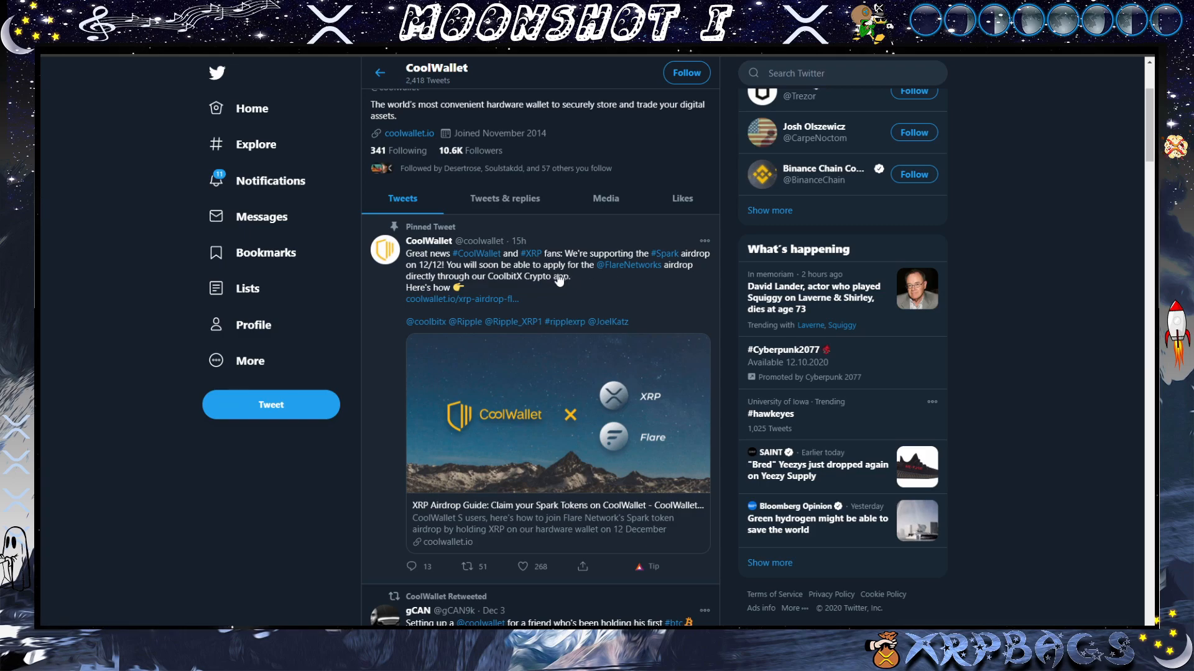
pyautogui.moveTo(548, 293)
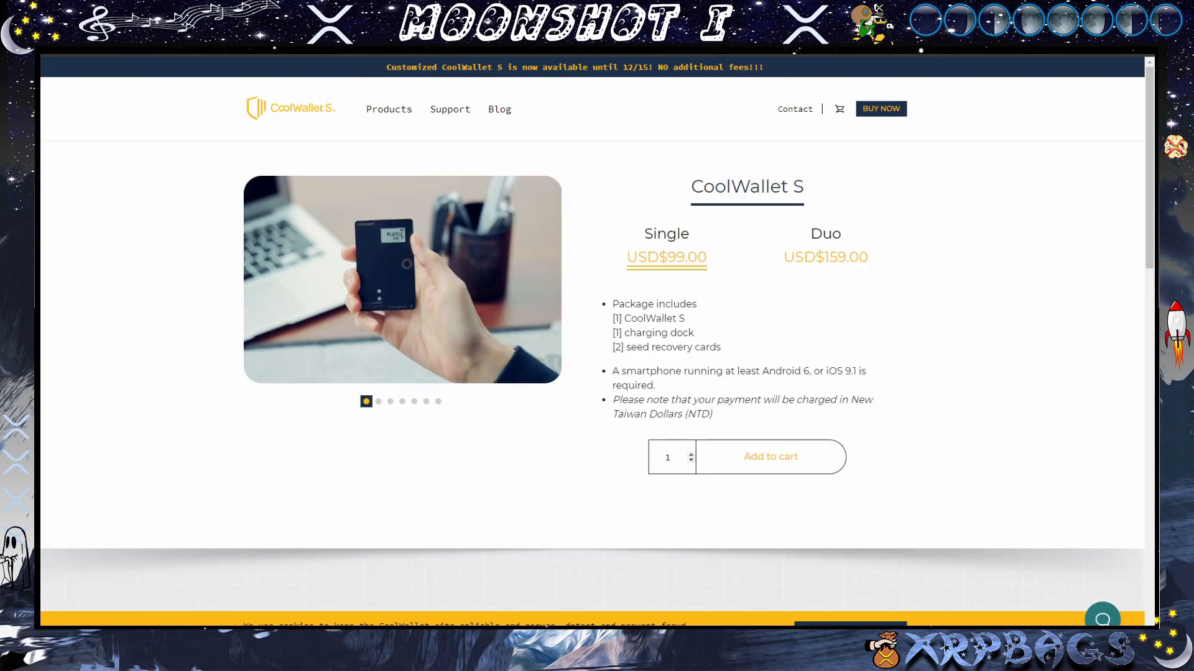
pyautogui.moveTo(659, 246)
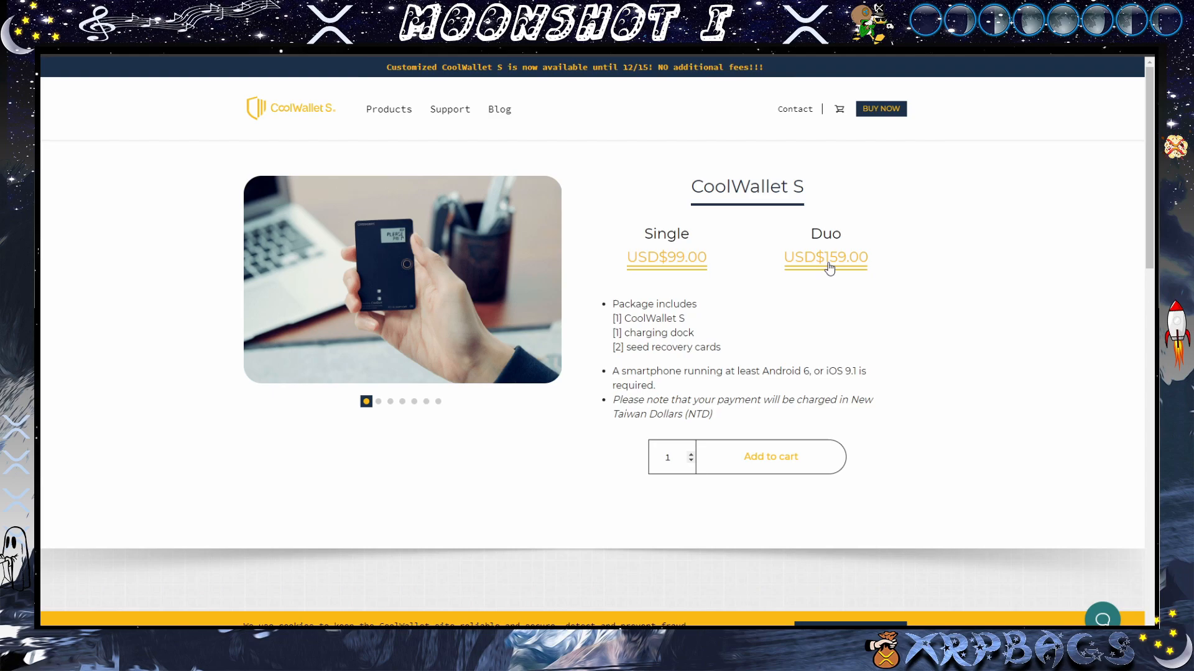
# Bring up the CoolWallet S product page showing its Single and Duo prices.
pyautogui.click(825, 257)
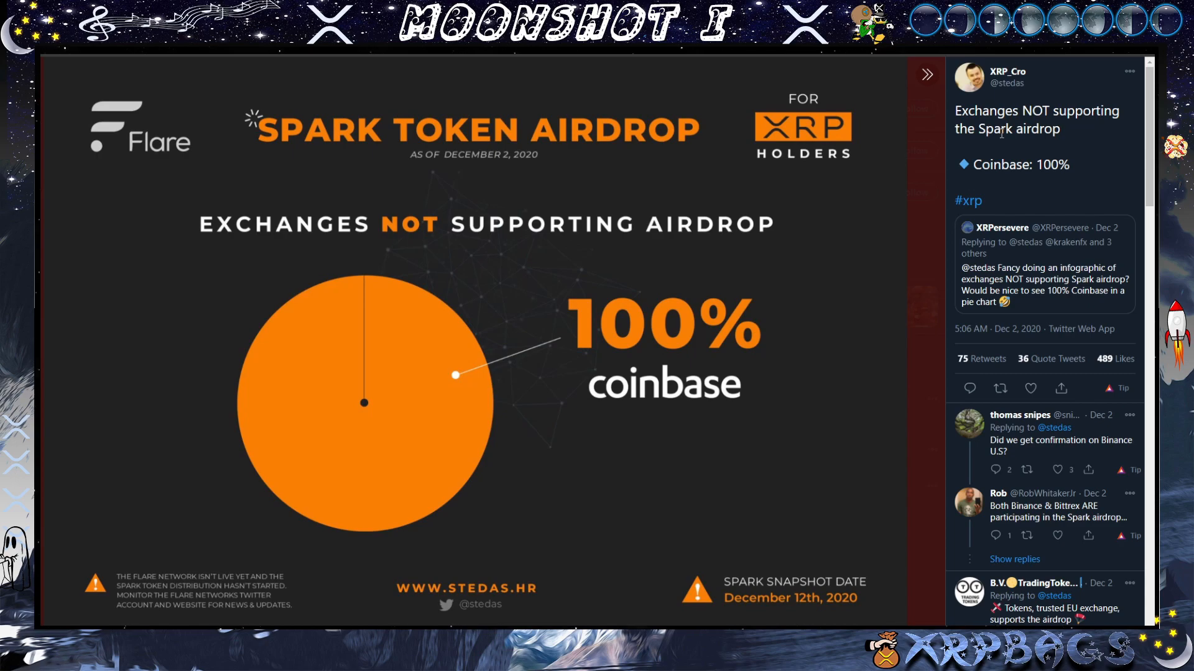
pyautogui.moveTo(1030, 182)
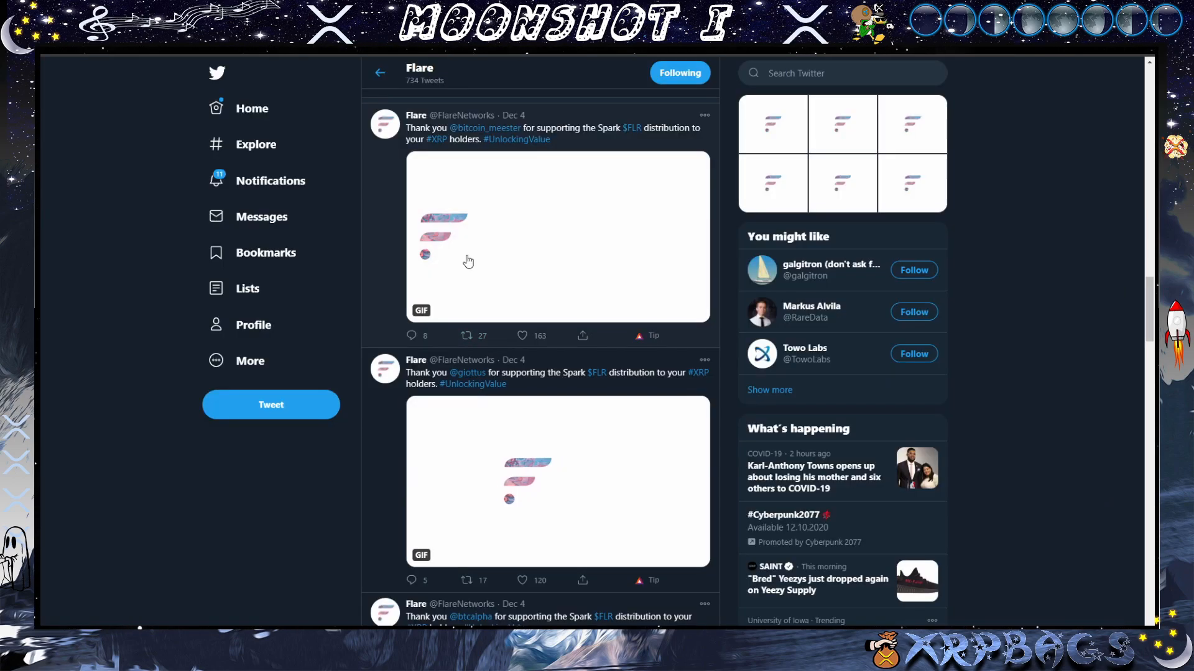
# Scroll through Flare's timeline of tweets thanking exchanges for supporting the Spark distribution.
pyautogui.scroll(-3)
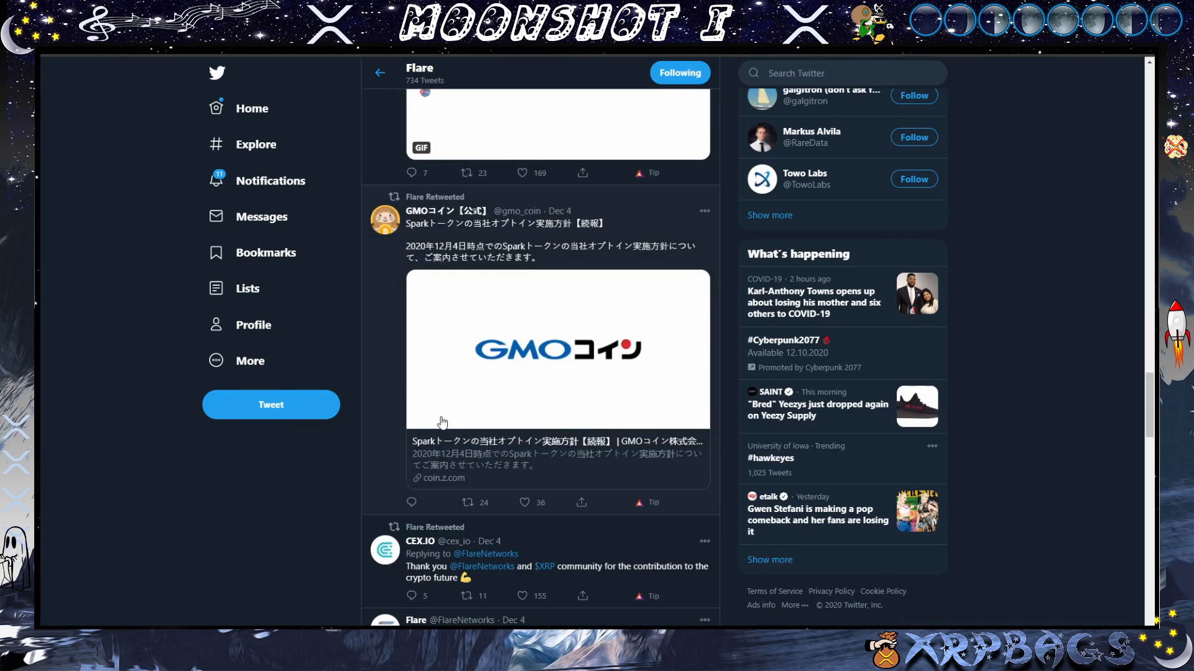
pyautogui.scroll(-3)
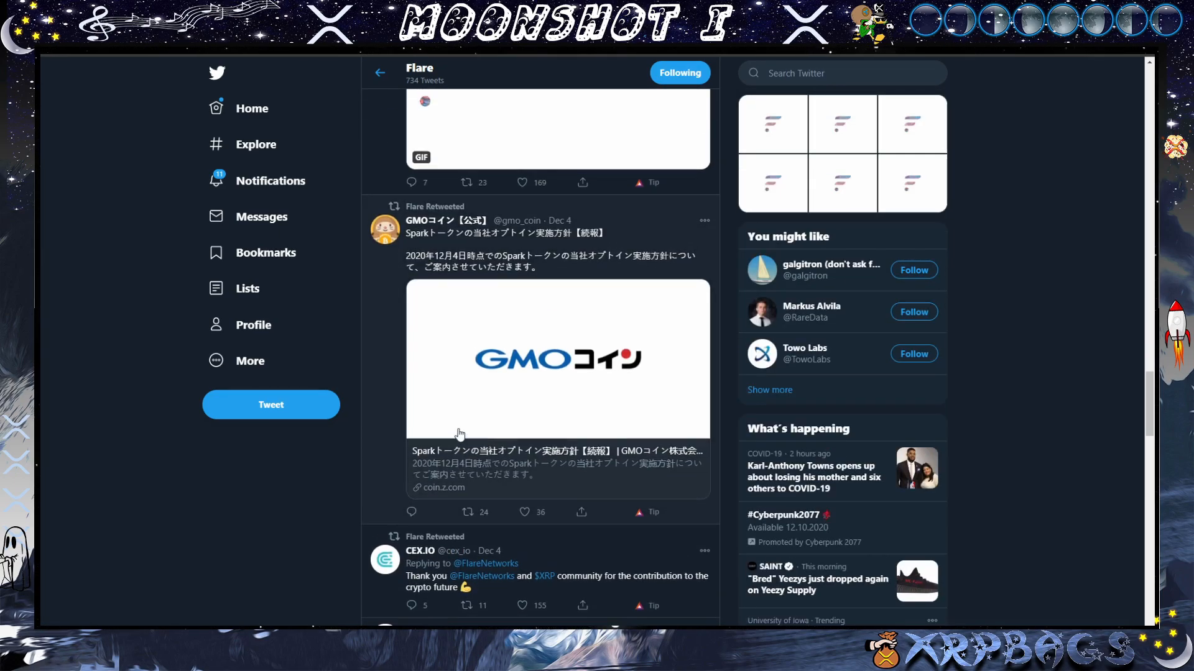
pyautogui.scroll(-3)
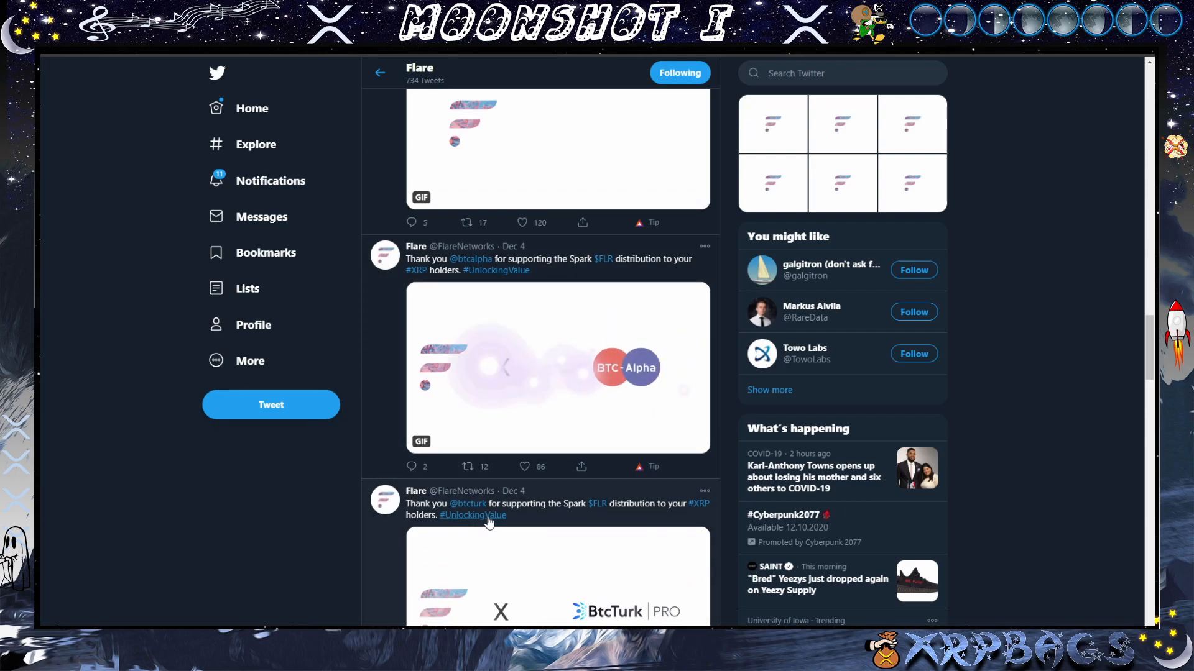
pyautogui.scroll(-3)
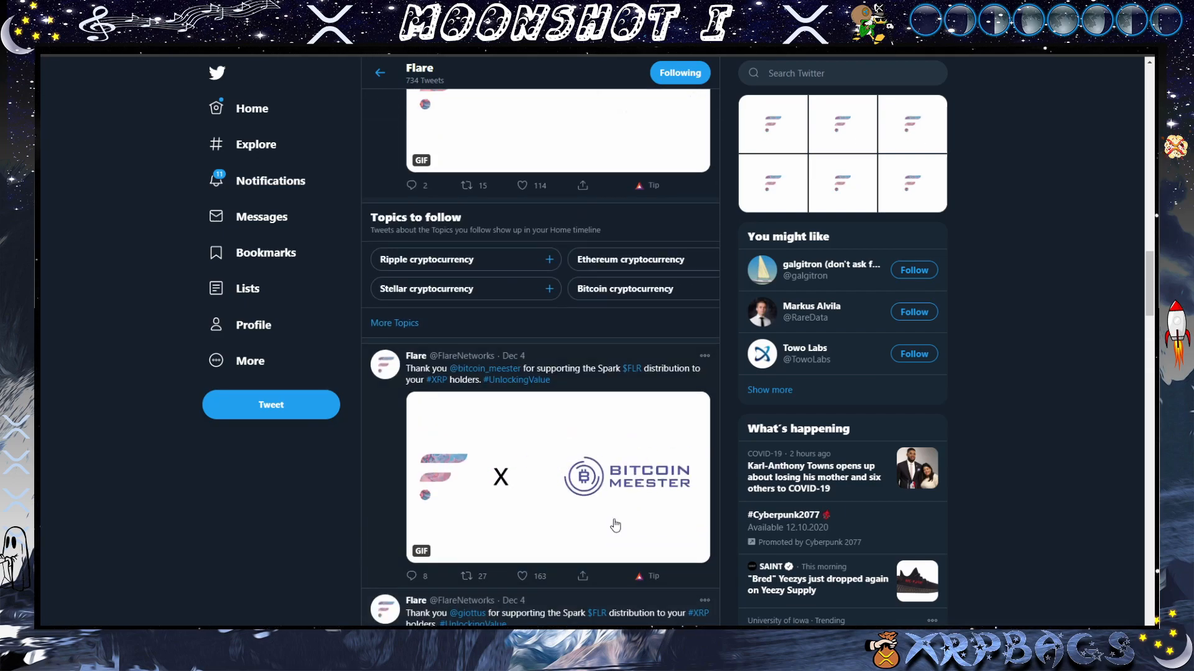
pyautogui.scroll(-3)
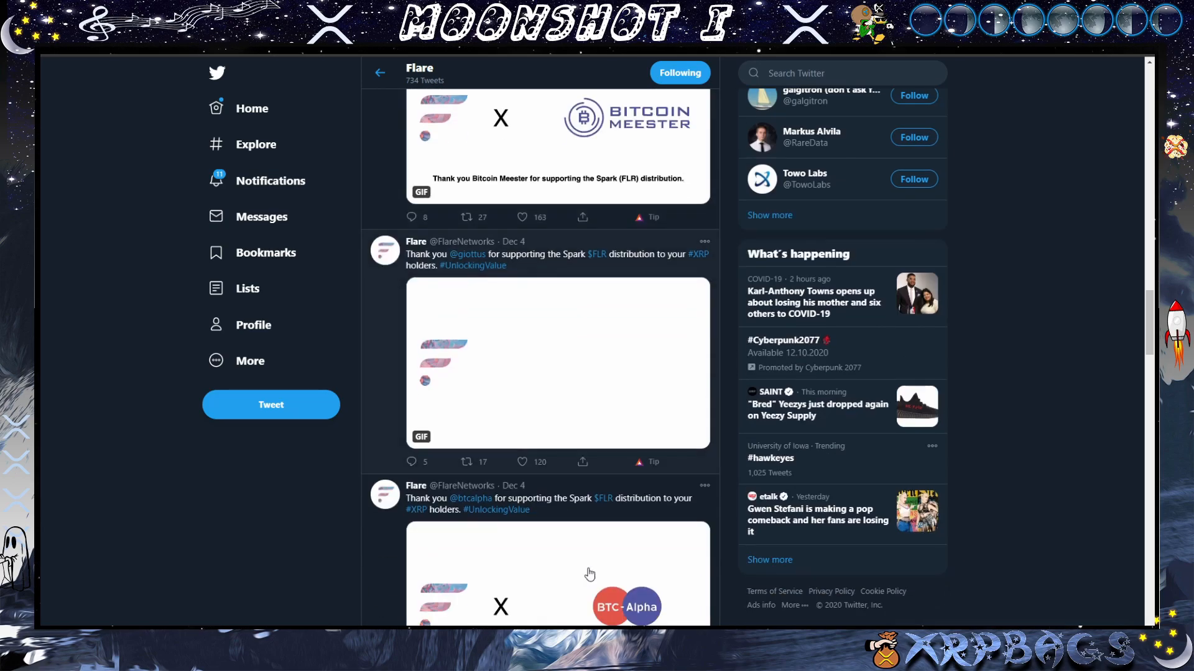
pyautogui.scroll(-3)
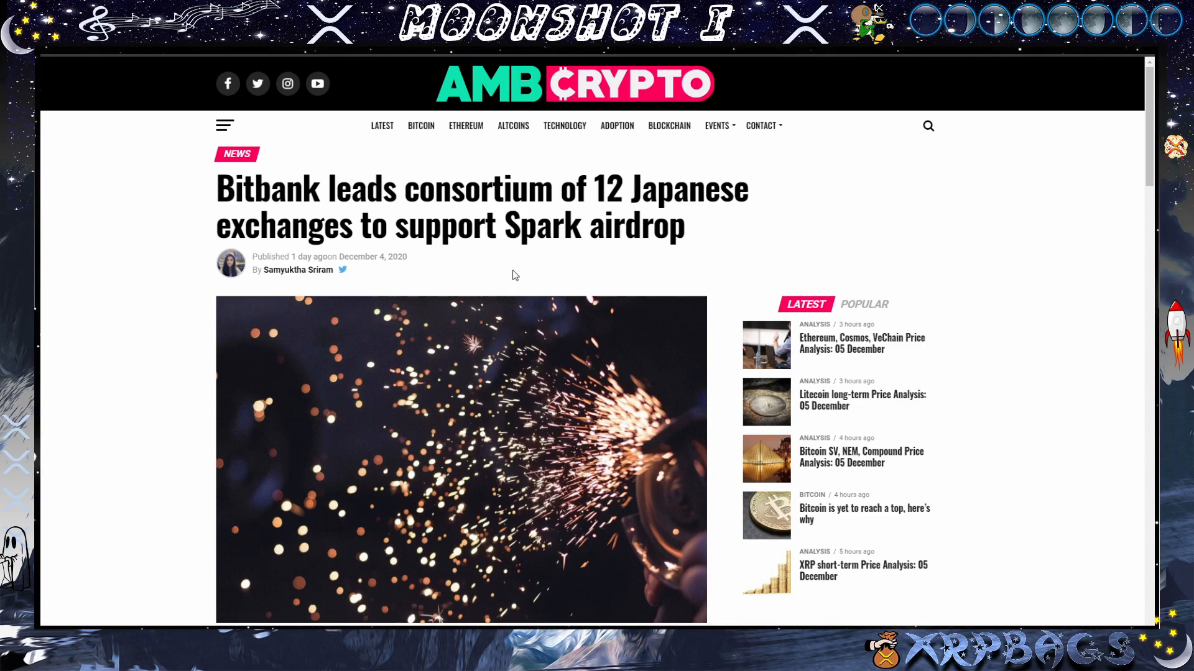
# Scroll through the Bitbank 12-Japanese-exchange Spark article down to its withdrawal-suspension quote.
pyautogui.scroll(-3)
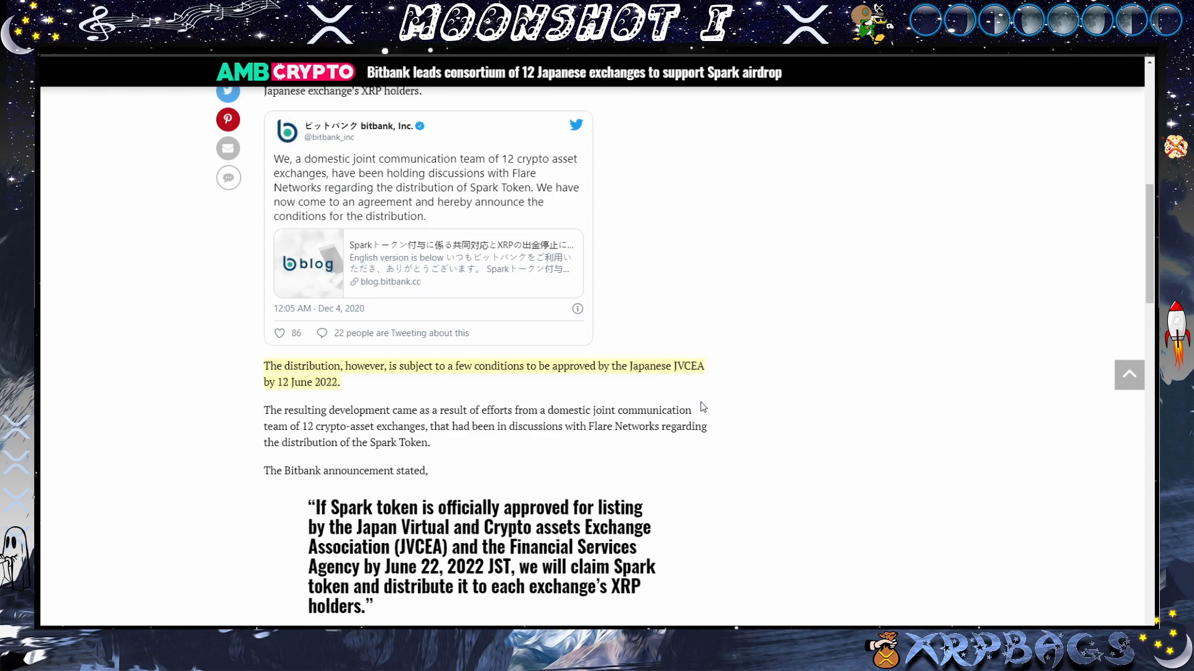
pyautogui.moveTo(419, 429)
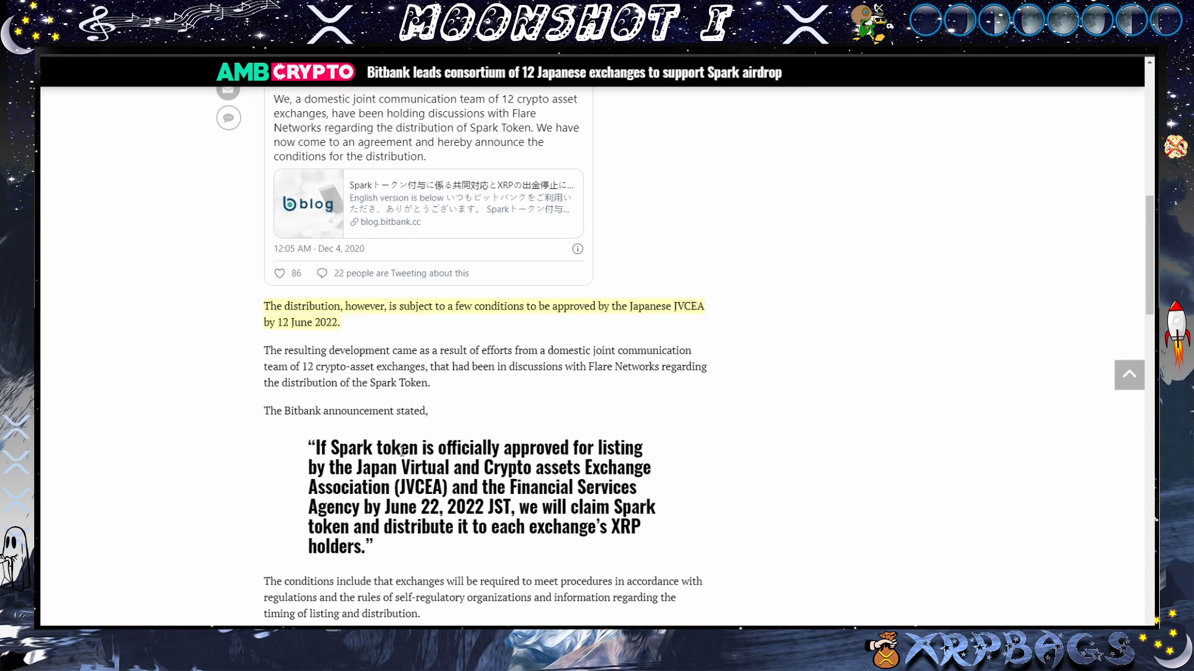
pyautogui.scroll(-3)
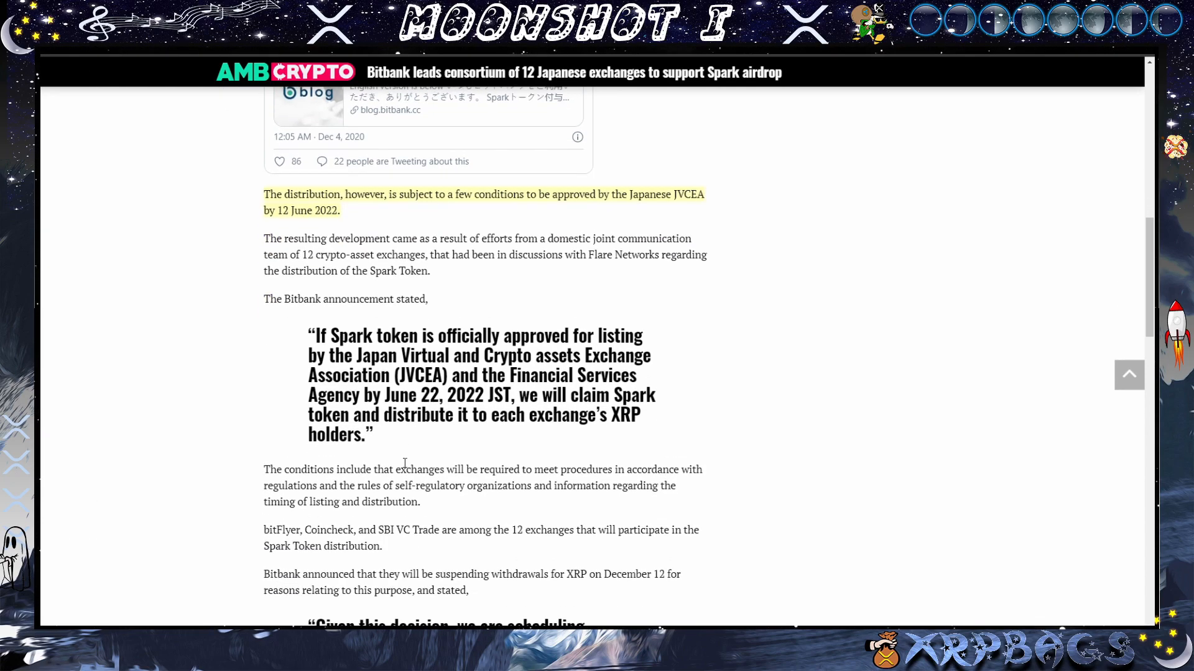
pyautogui.scroll(-3)
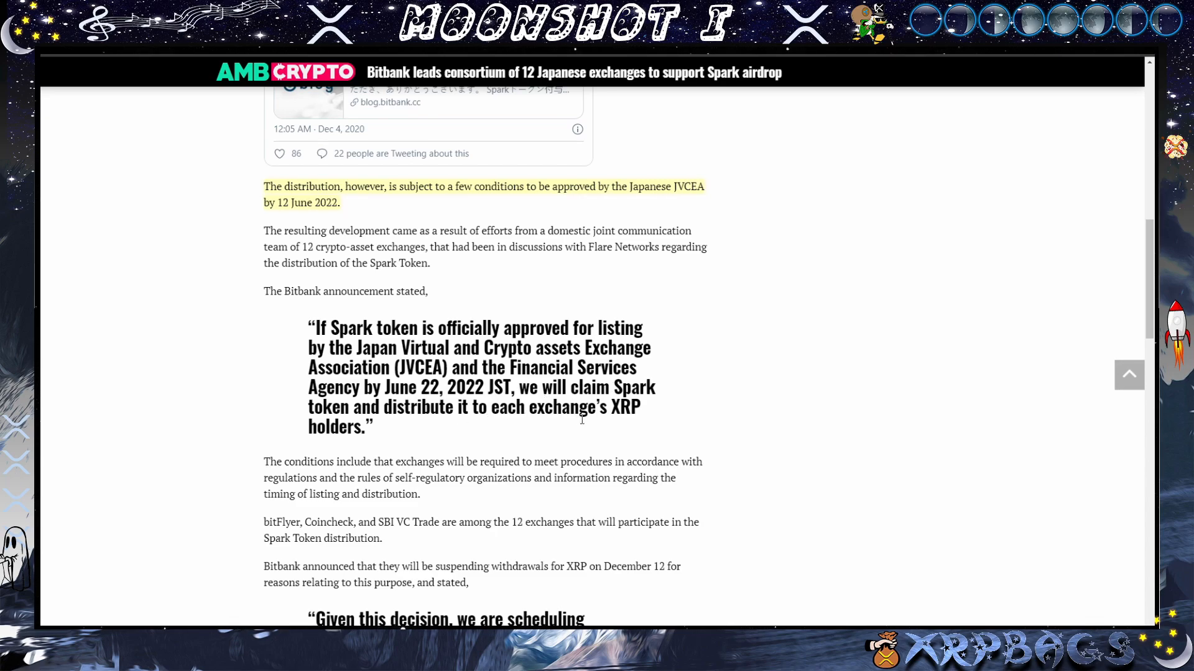
pyautogui.scroll(-3)
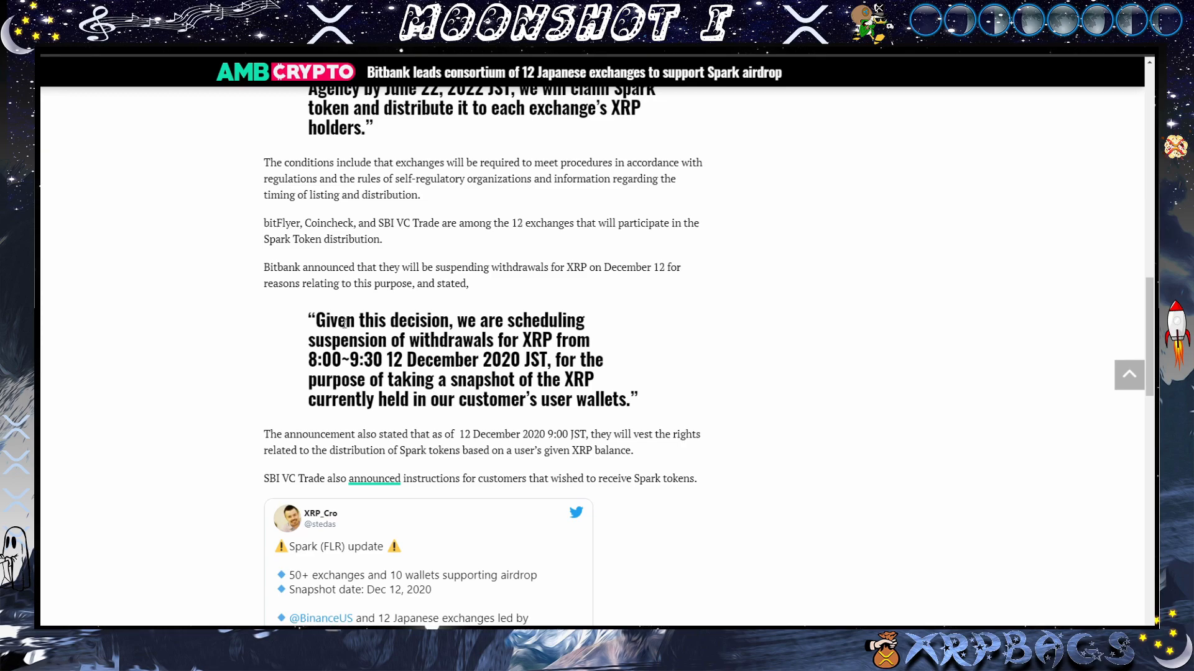
pyautogui.scroll(-3)
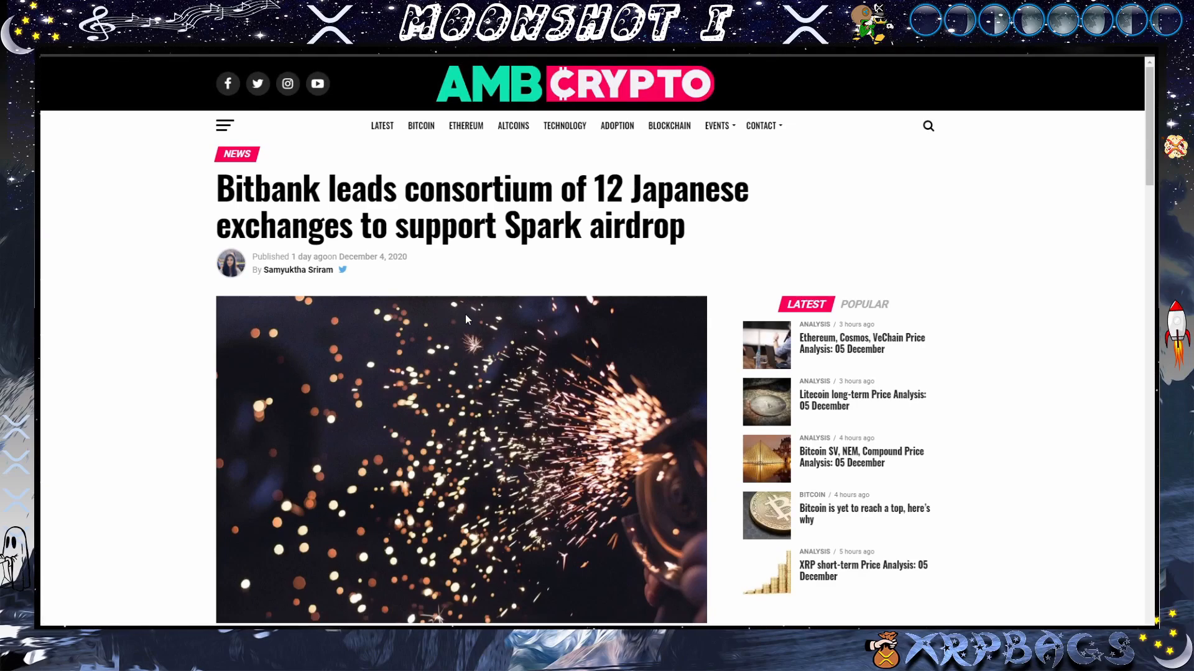
pyautogui.scroll(-3)
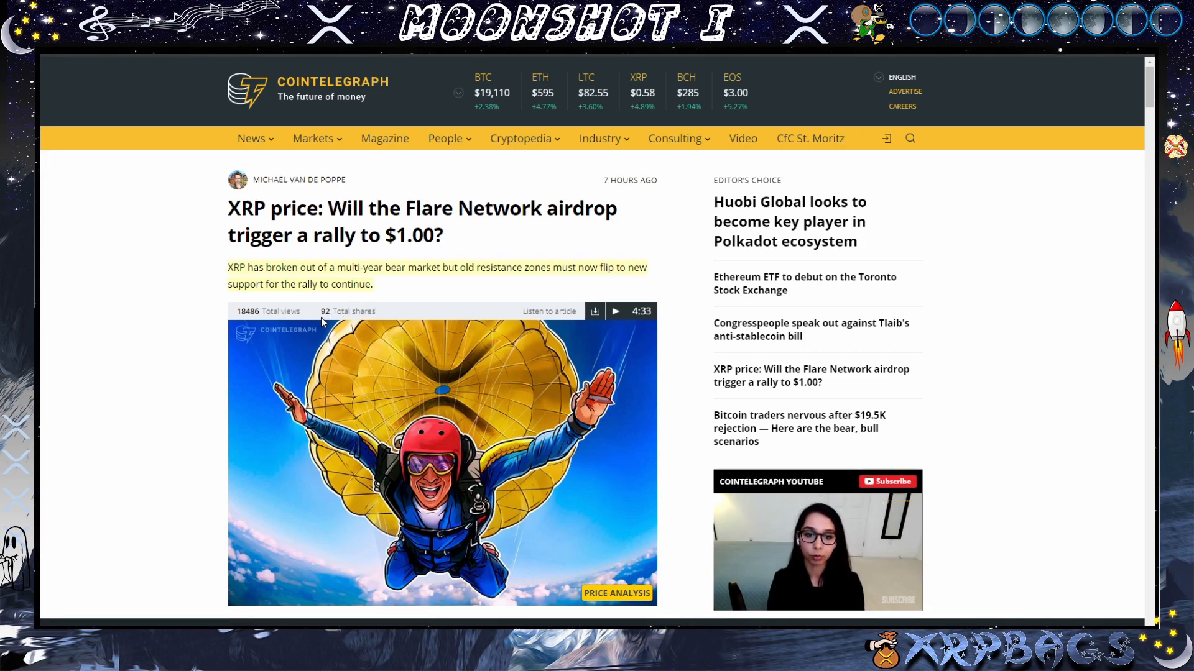
pyautogui.moveTo(331, 307)
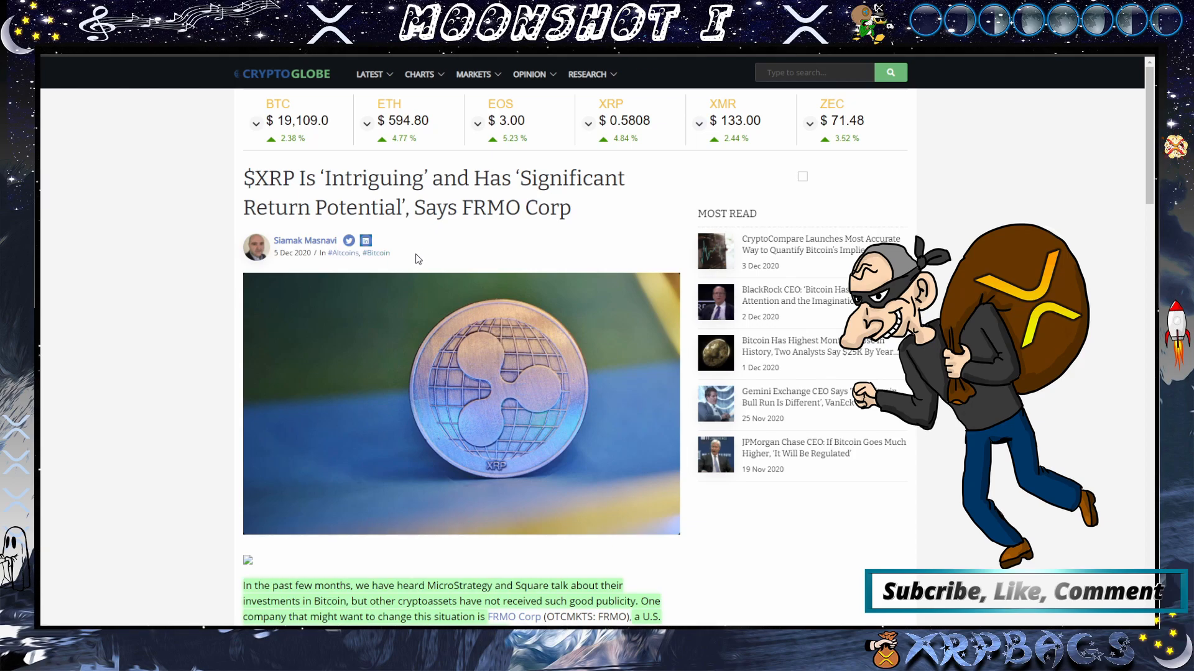
# Scroll the FRMO Corp XRP article down to its shareholder-letter quotes on deflationary design and return potential.
pyautogui.scroll(-3)
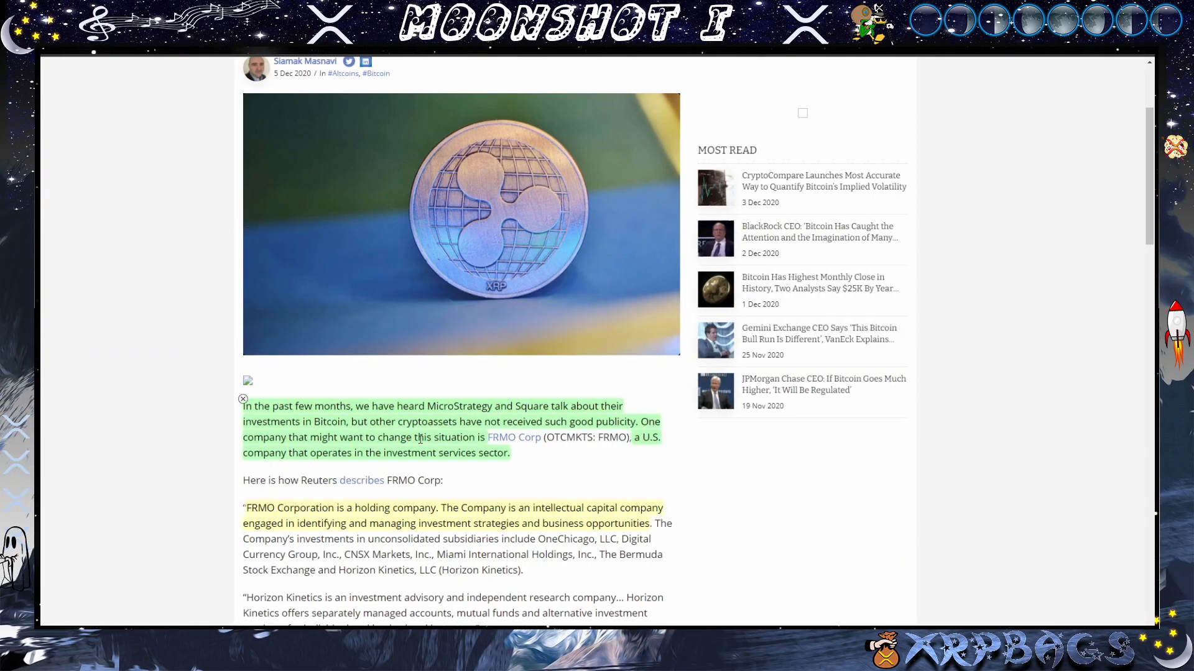
pyautogui.moveTo(418, 440)
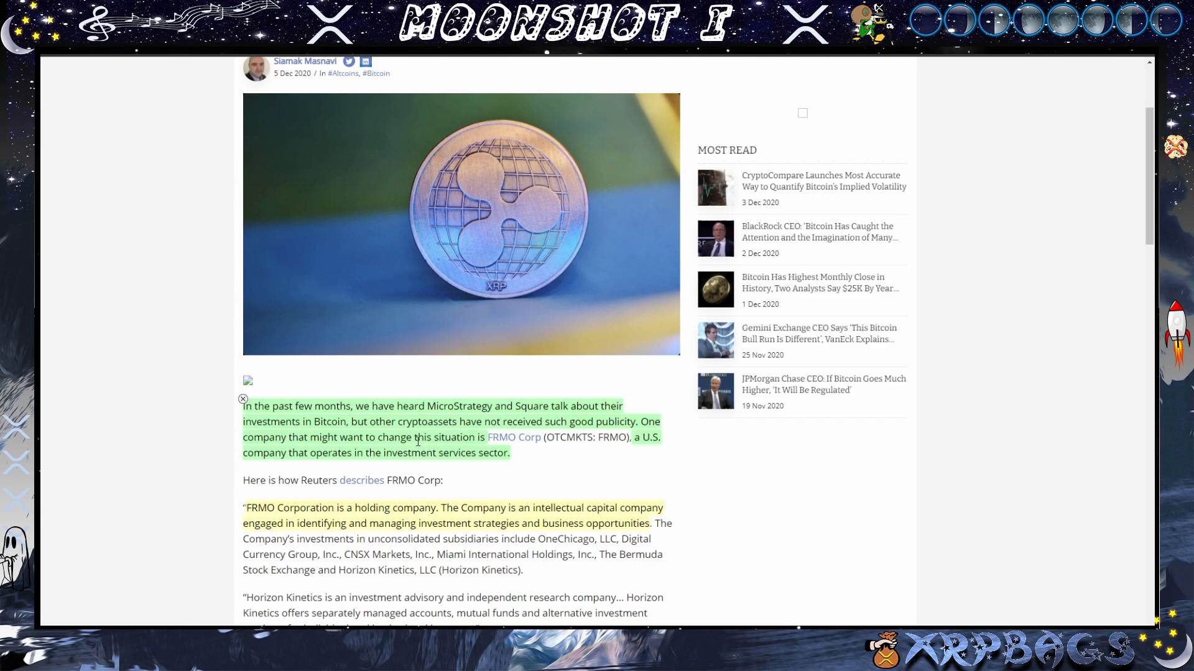
pyautogui.scroll(-3)
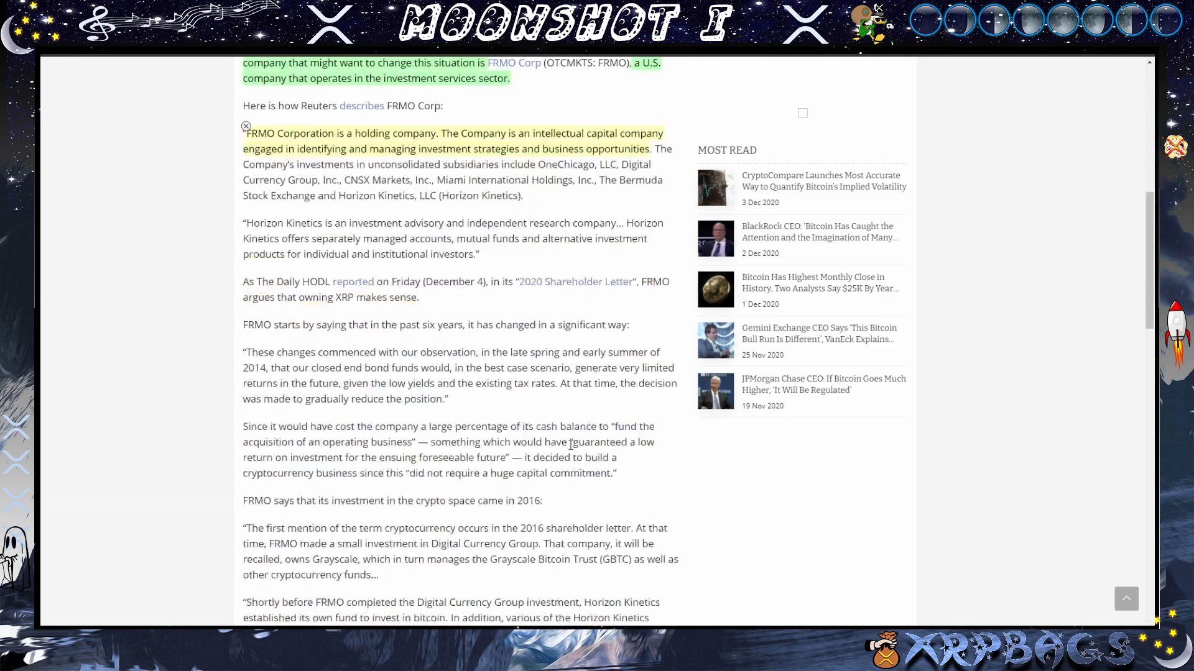
pyautogui.scroll(-3)
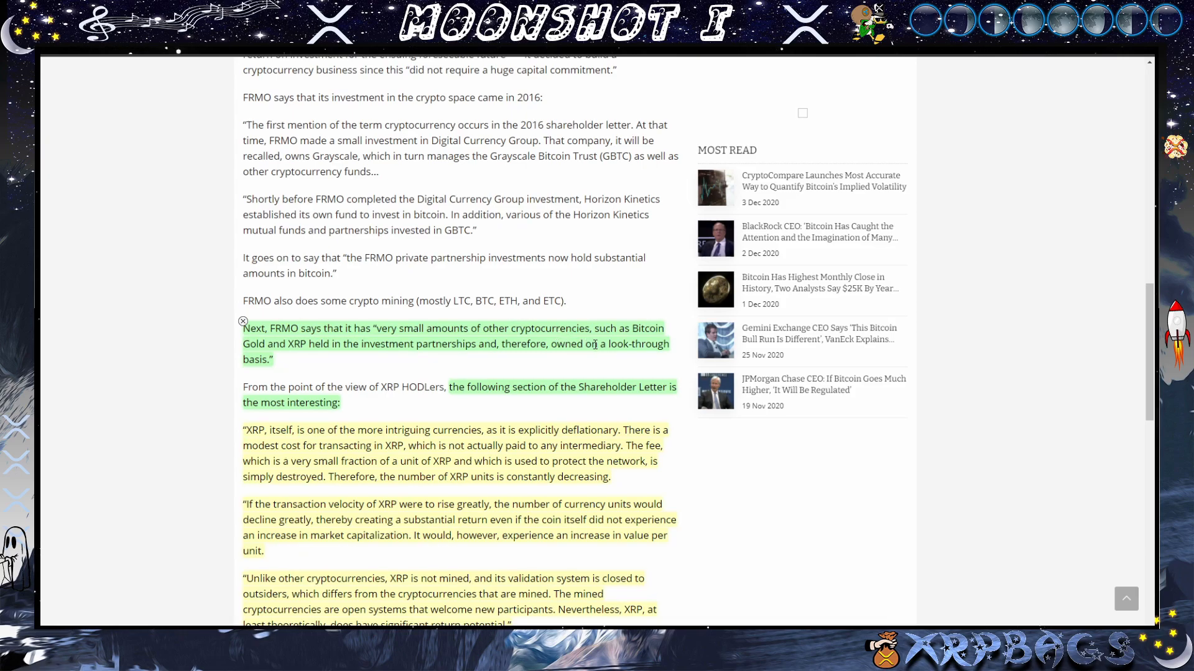
pyautogui.scroll(-3)
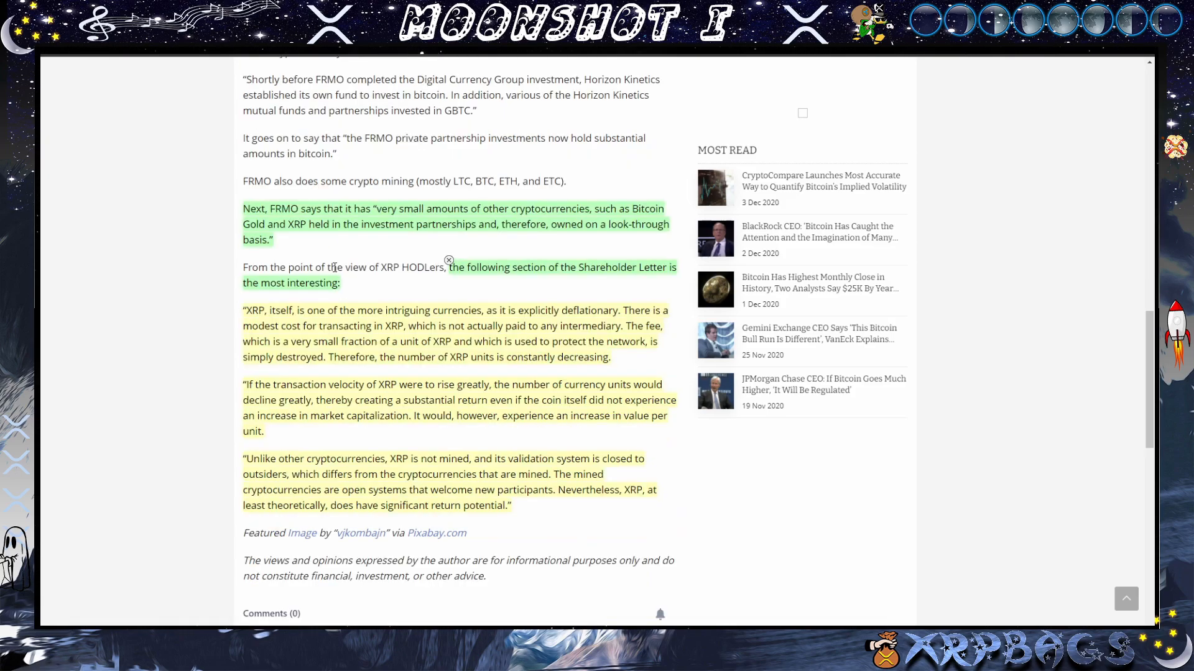
pyautogui.moveTo(442, 297)
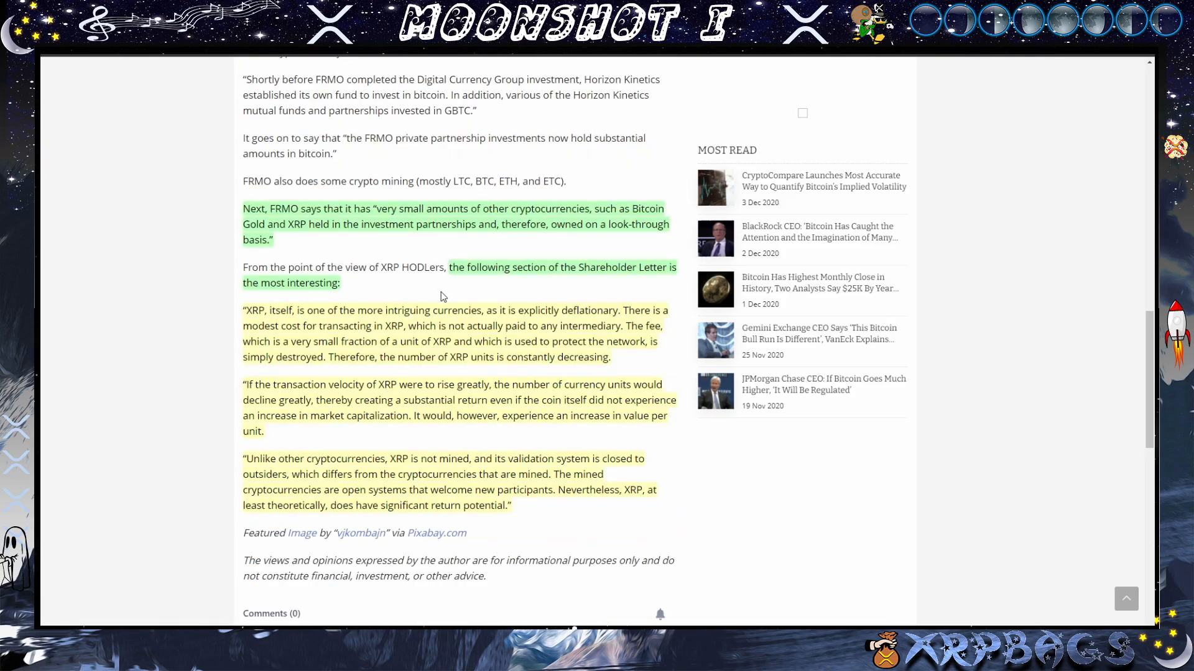
pyautogui.moveTo(452, 297)
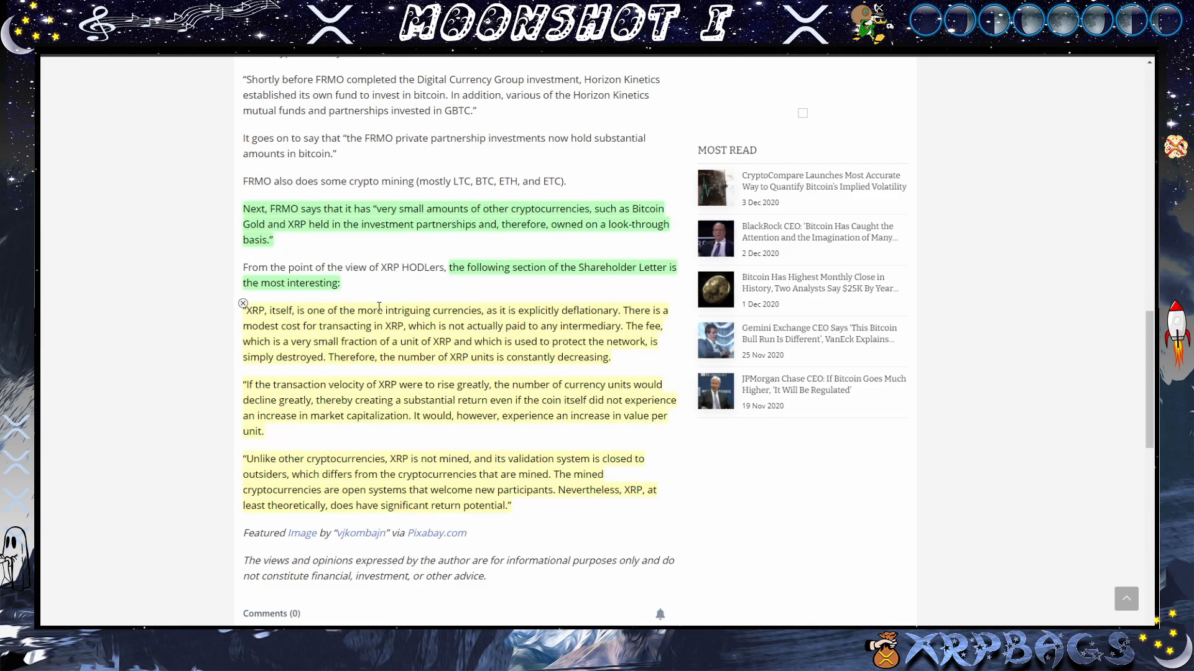
pyautogui.scroll(-3)
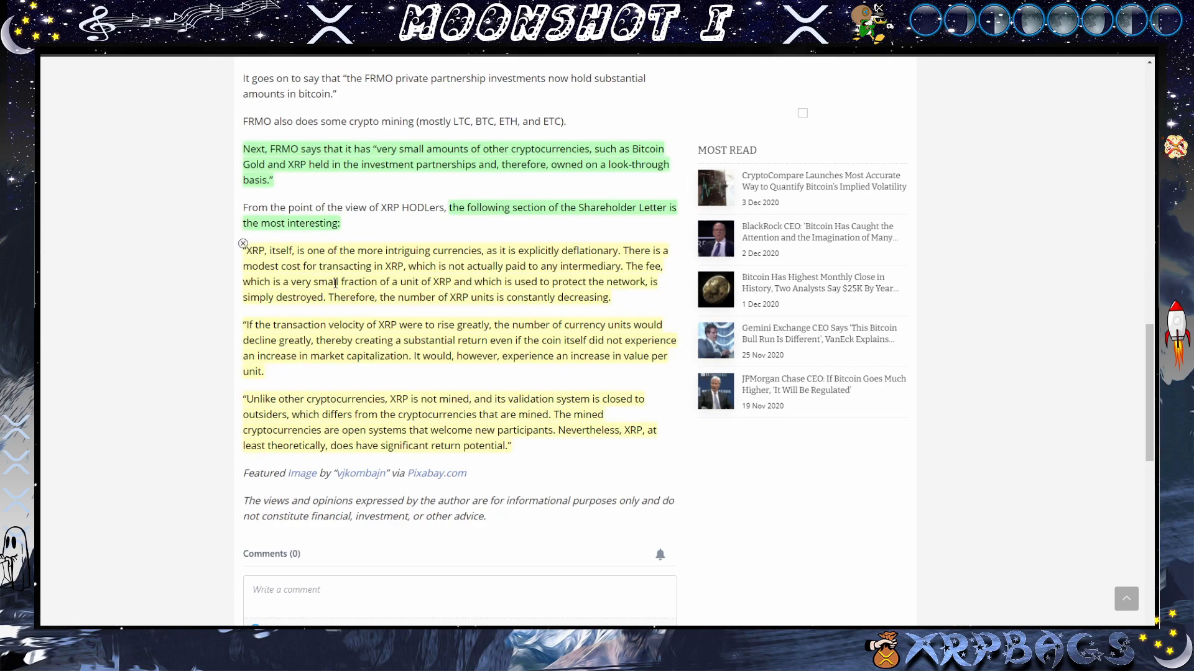
pyautogui.moveTo(419, 381)
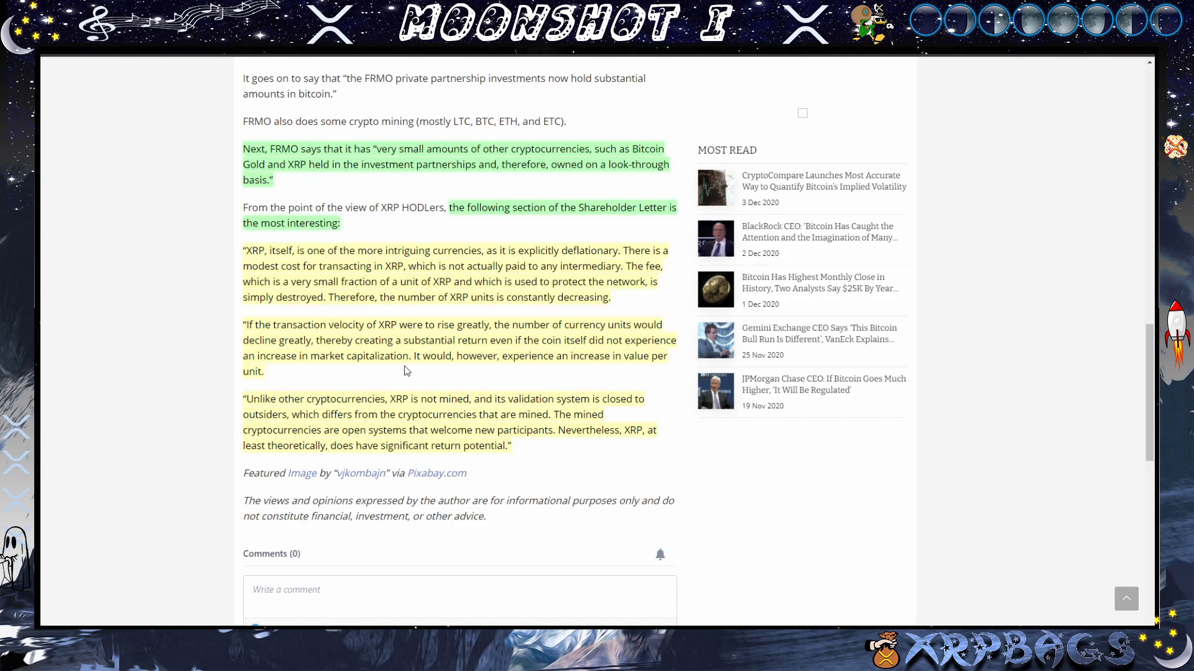
pyautogui.moveTo(402, 385)
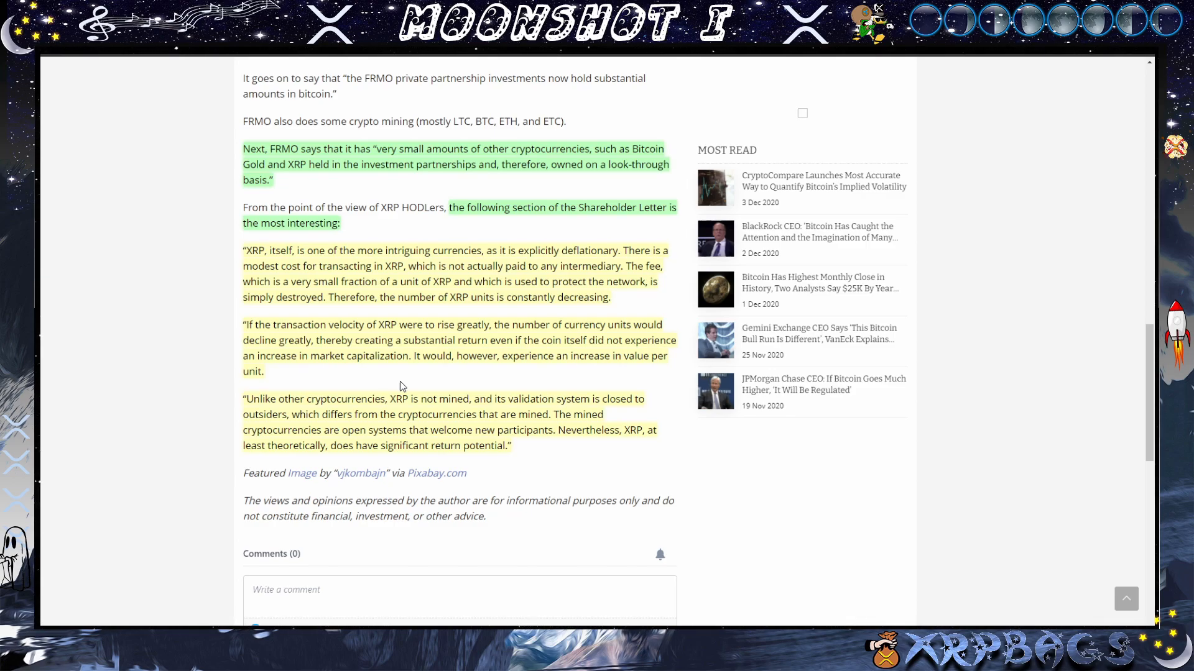
pyautogui.moveTo(531, 362)
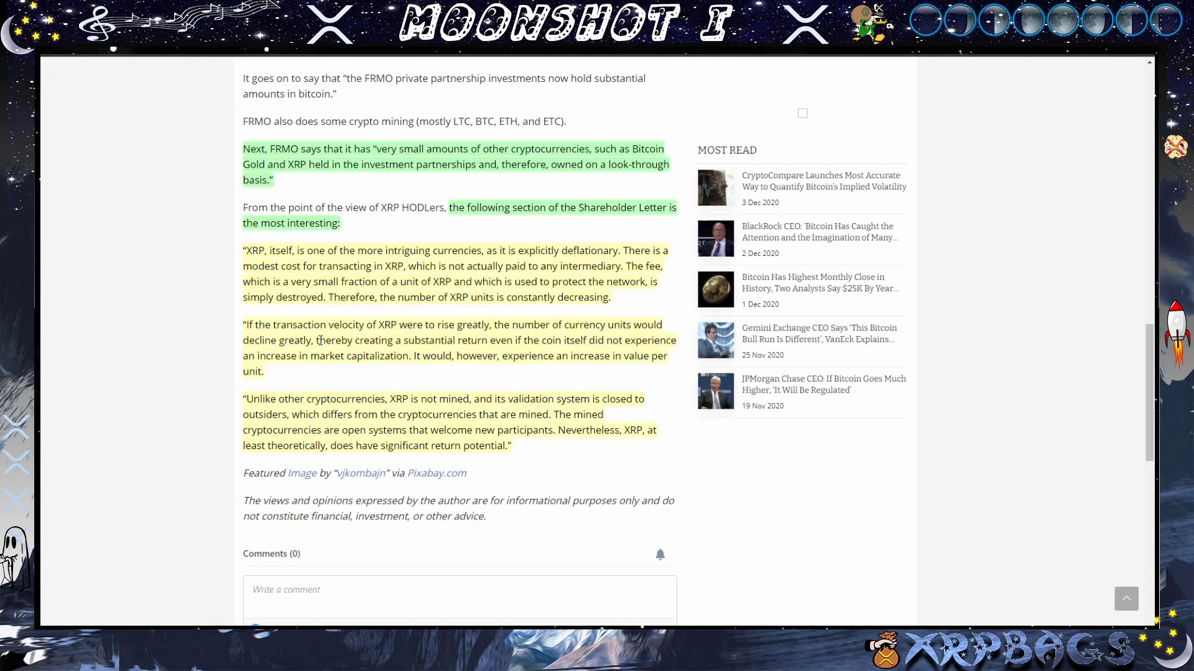
pyautogui.moveTo(449, 343)
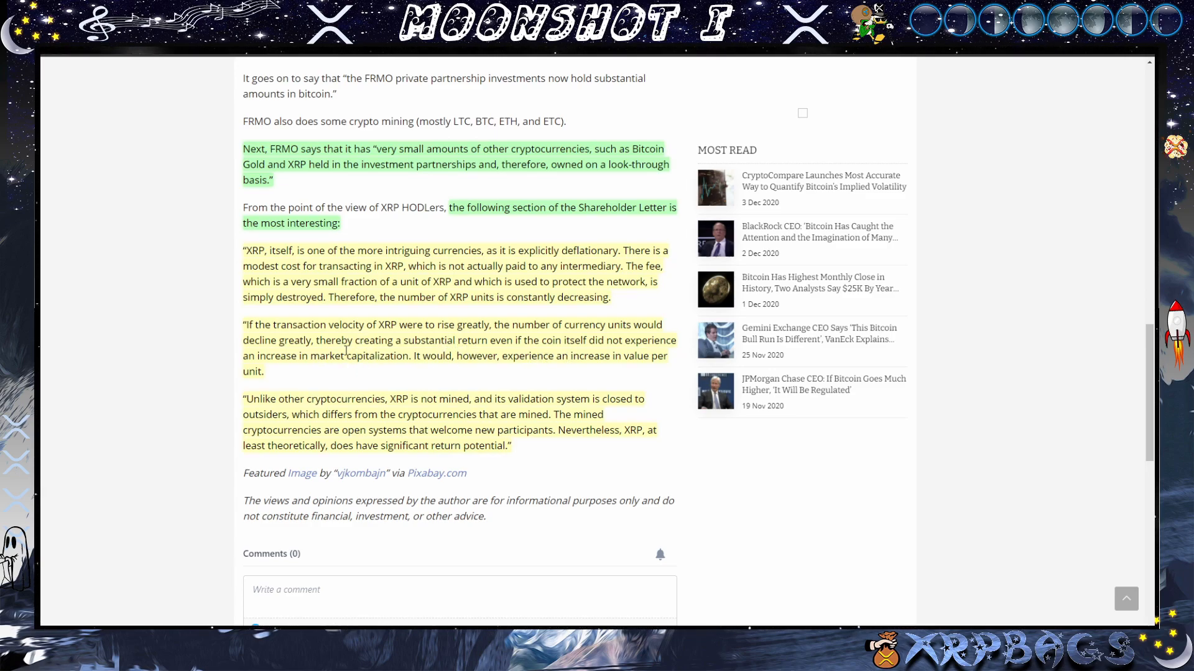
pyautogui.moveTo(538, 382)
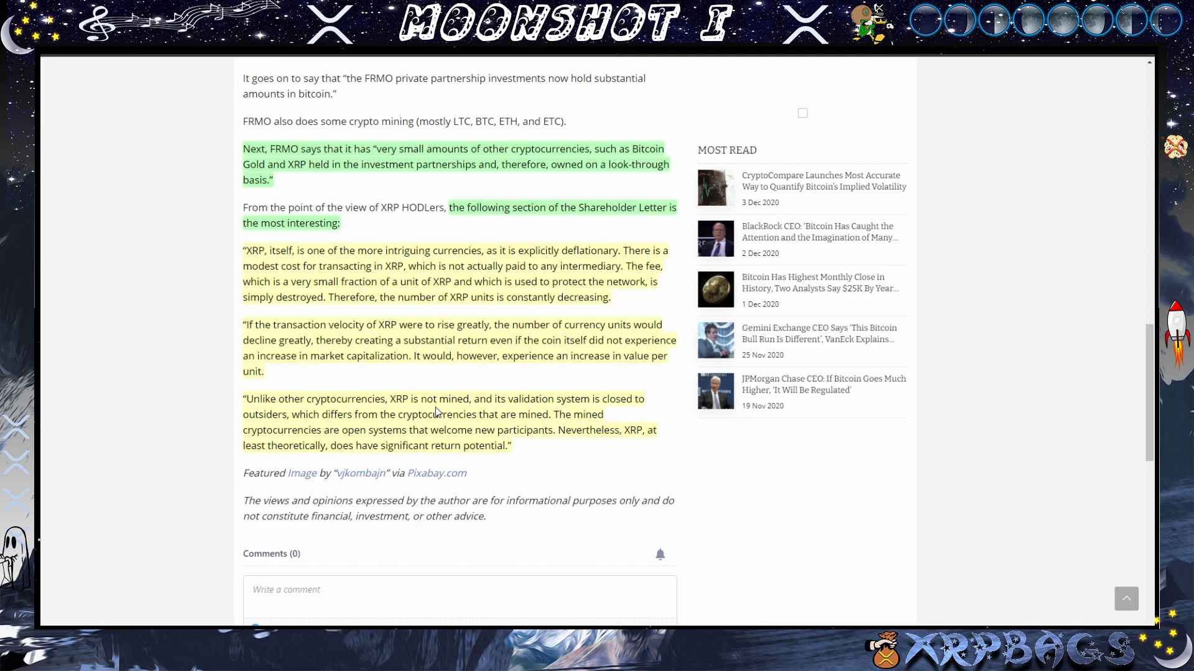
pyautogui.moveTo(562, 403)
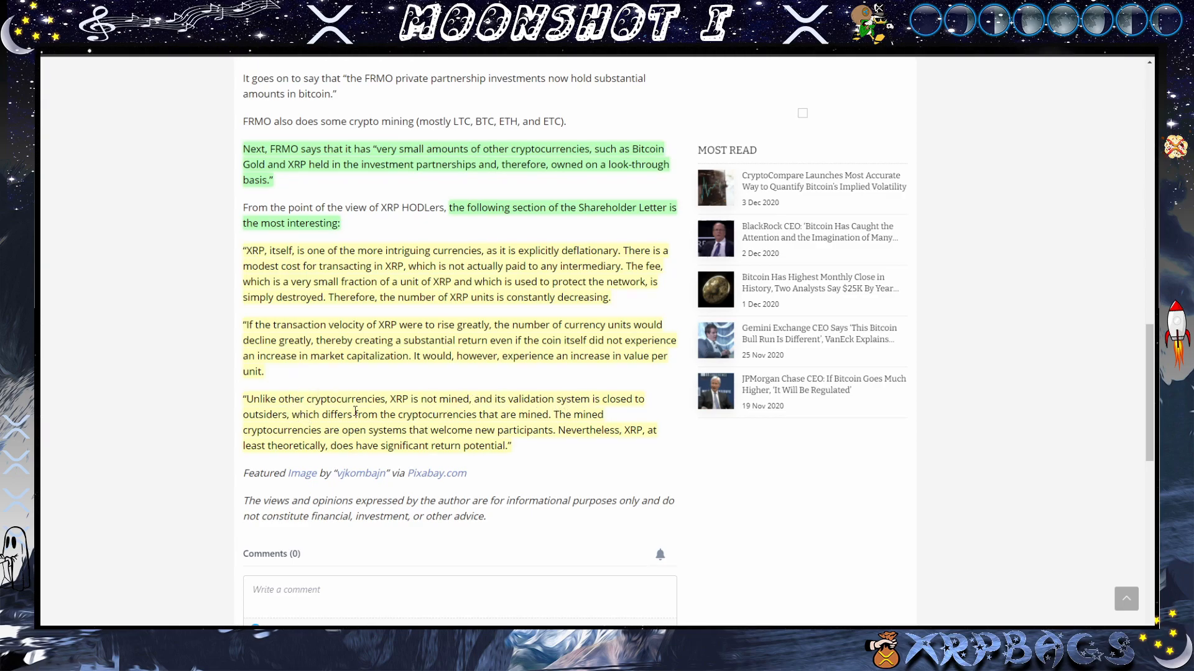
pyautogui.moveTo(517, 426)
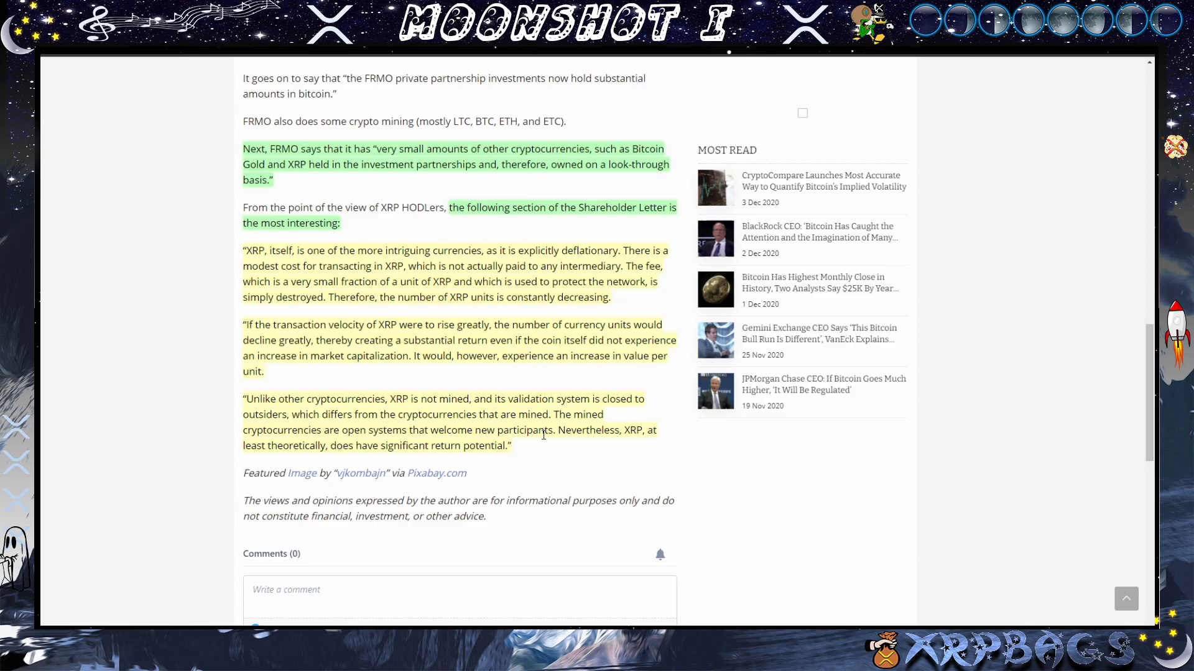
pyautogui.moveTo(315, 477)
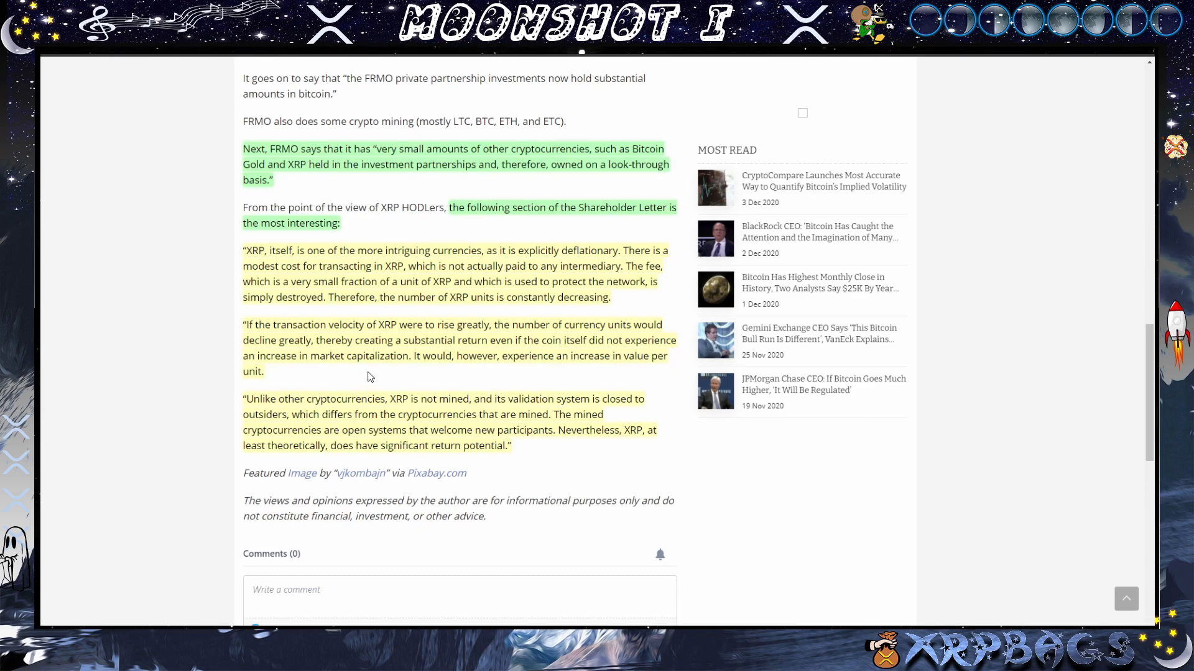
pyautogui.moveTo(579, 373)
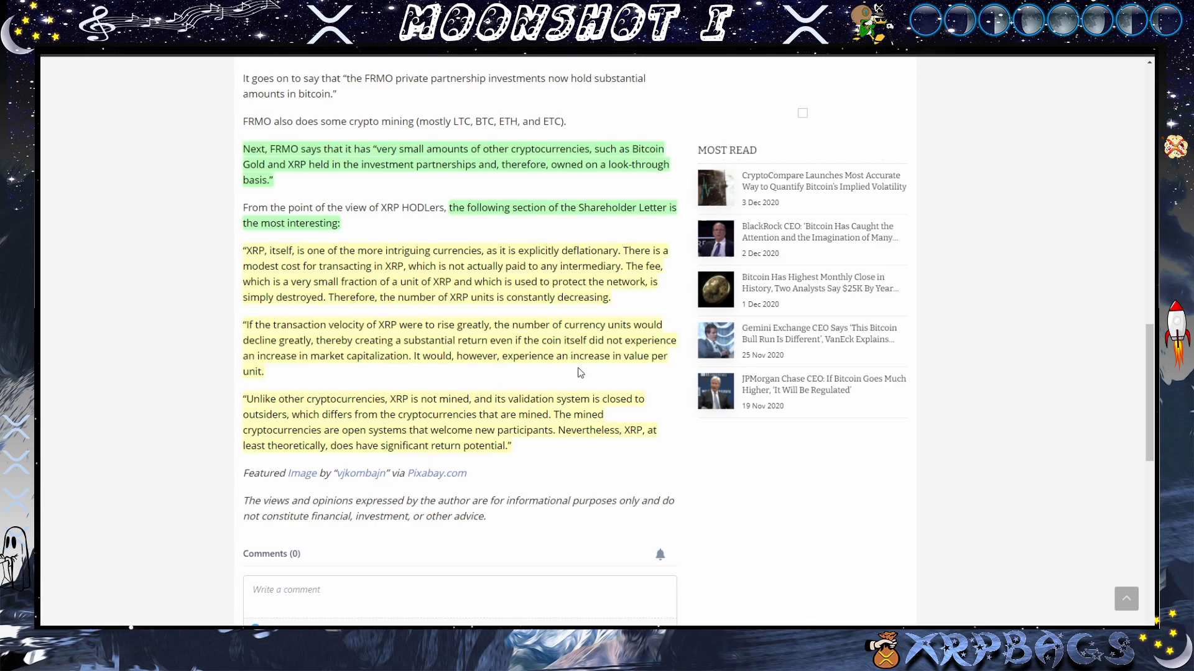
pyautogui.moveTo(539, 392)
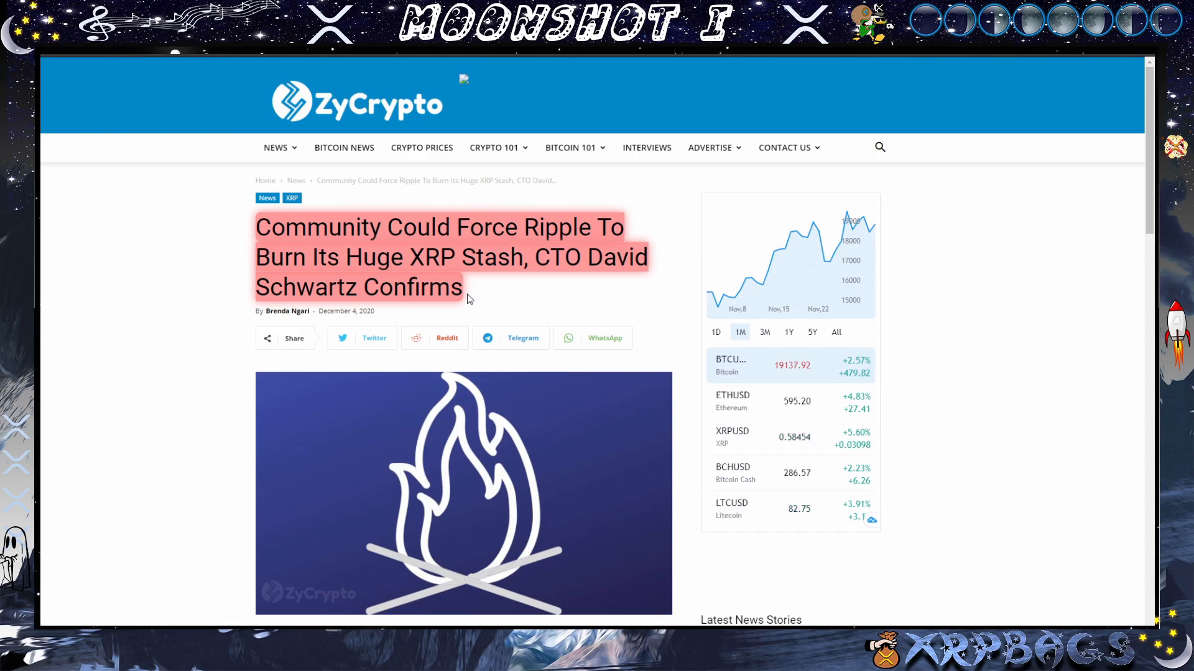
pyautogui.scroll(-3)
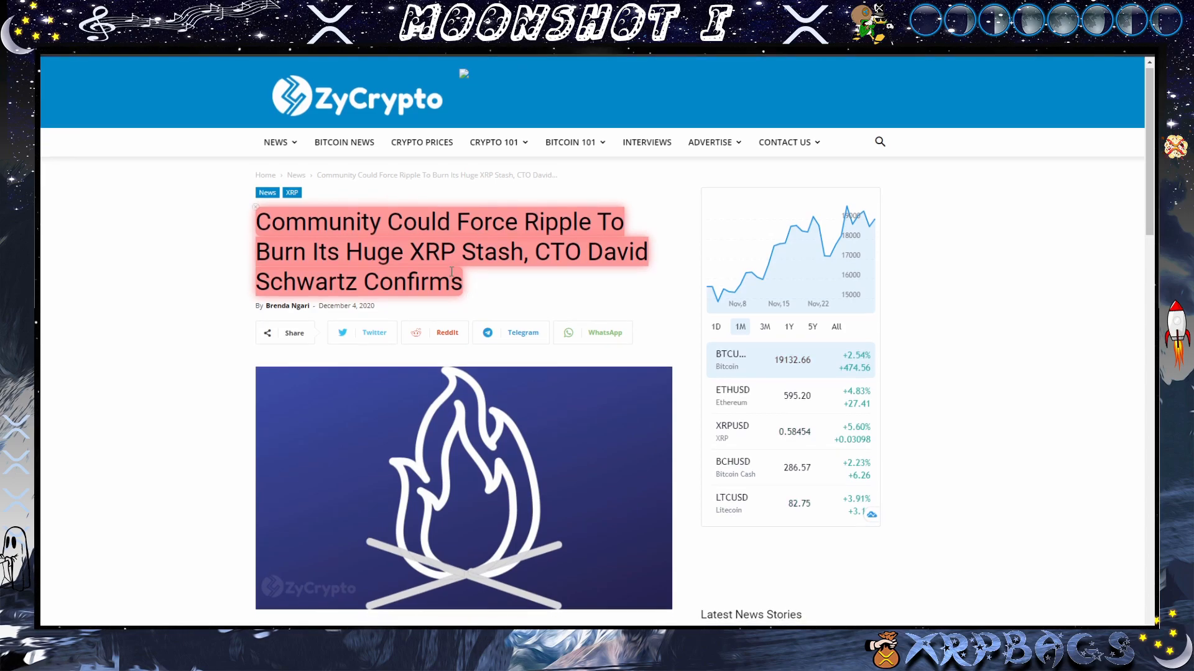
pyautogui.scroll(-3)
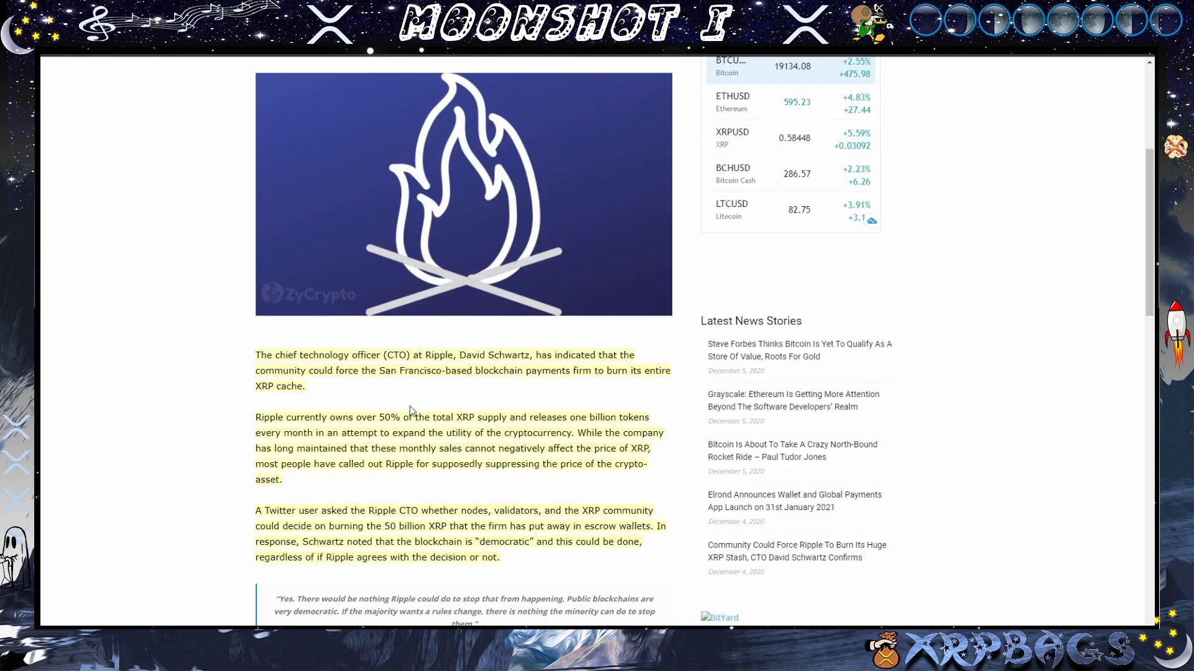
pyautogui.moveTo(509, 389)
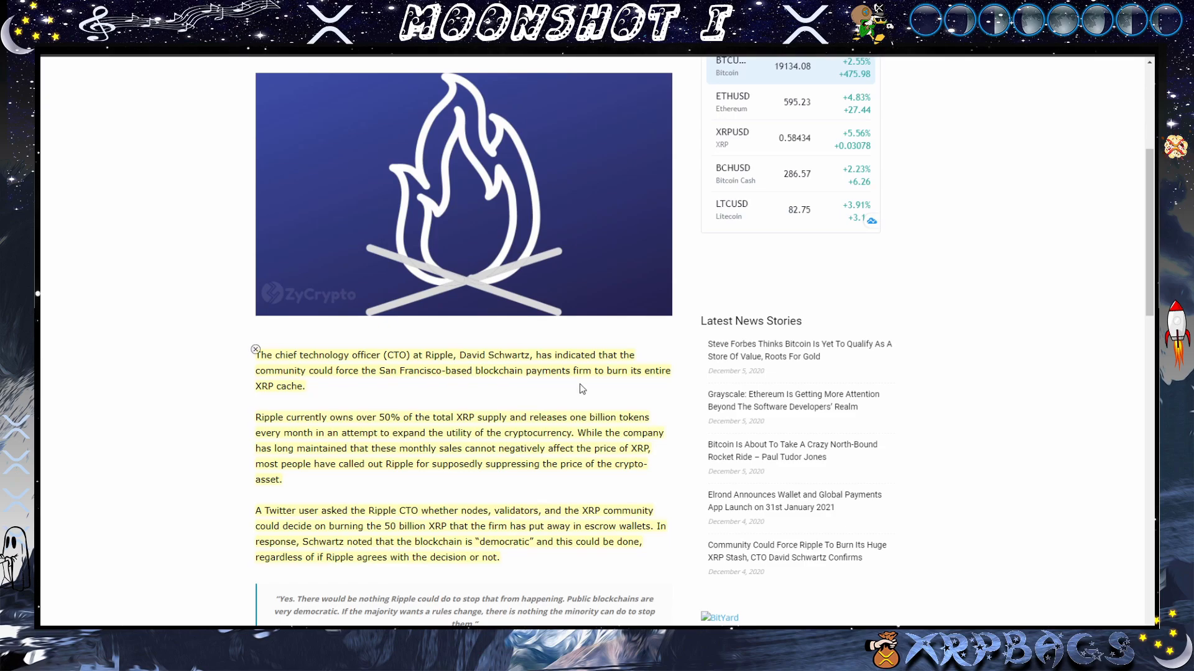
pyautogui.scroll(-3)
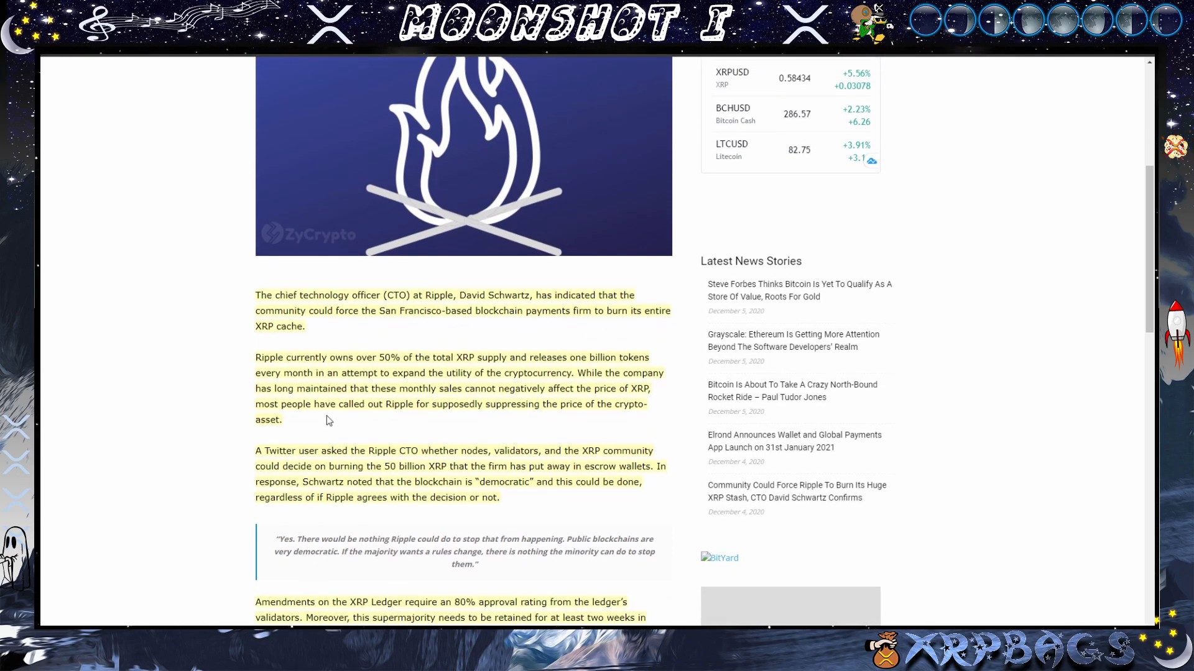
pyautogui.scroll(-3)
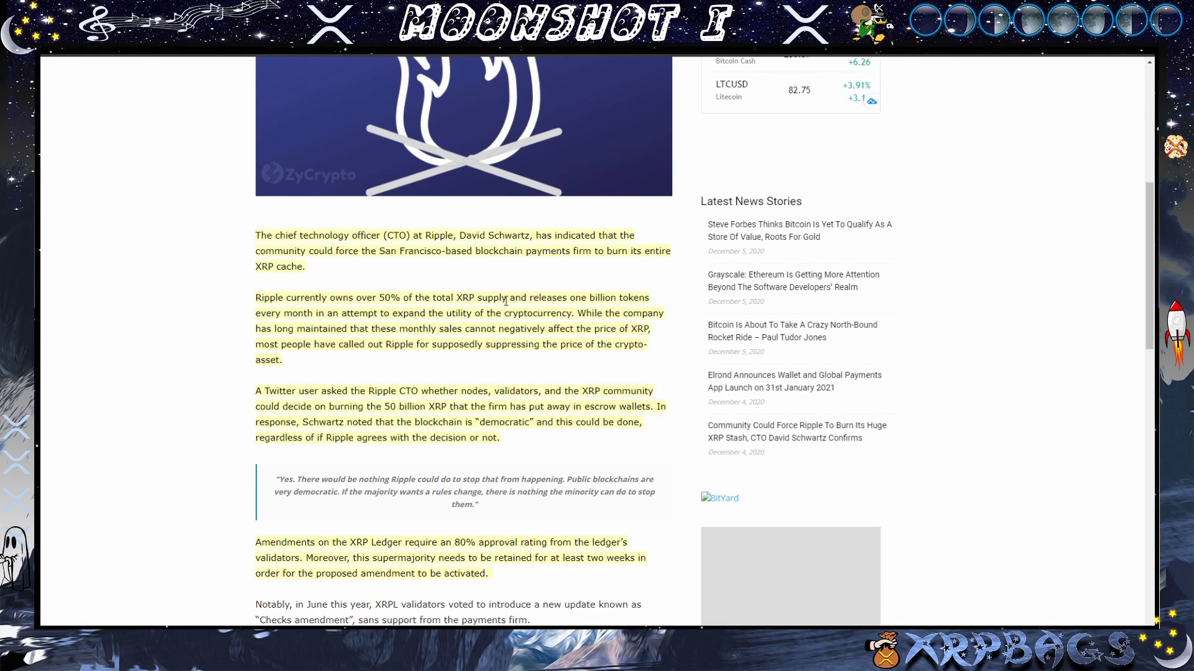
pyautogui.moveTo(394, 307)
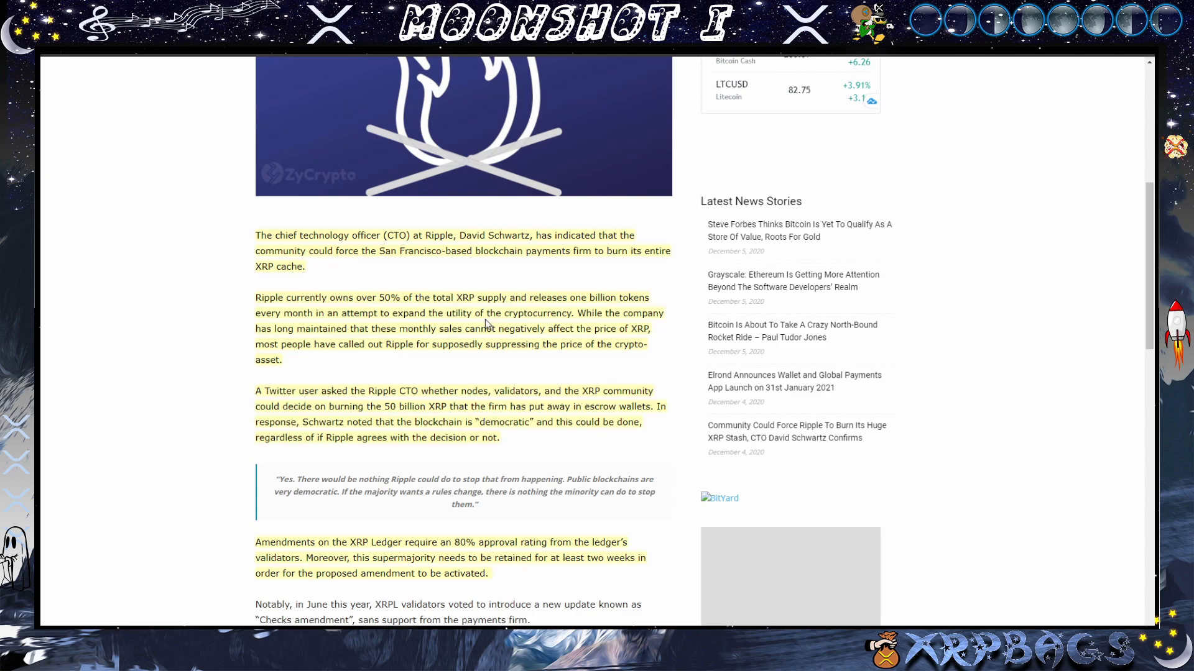
pyautogui.moveTo(572, 311)
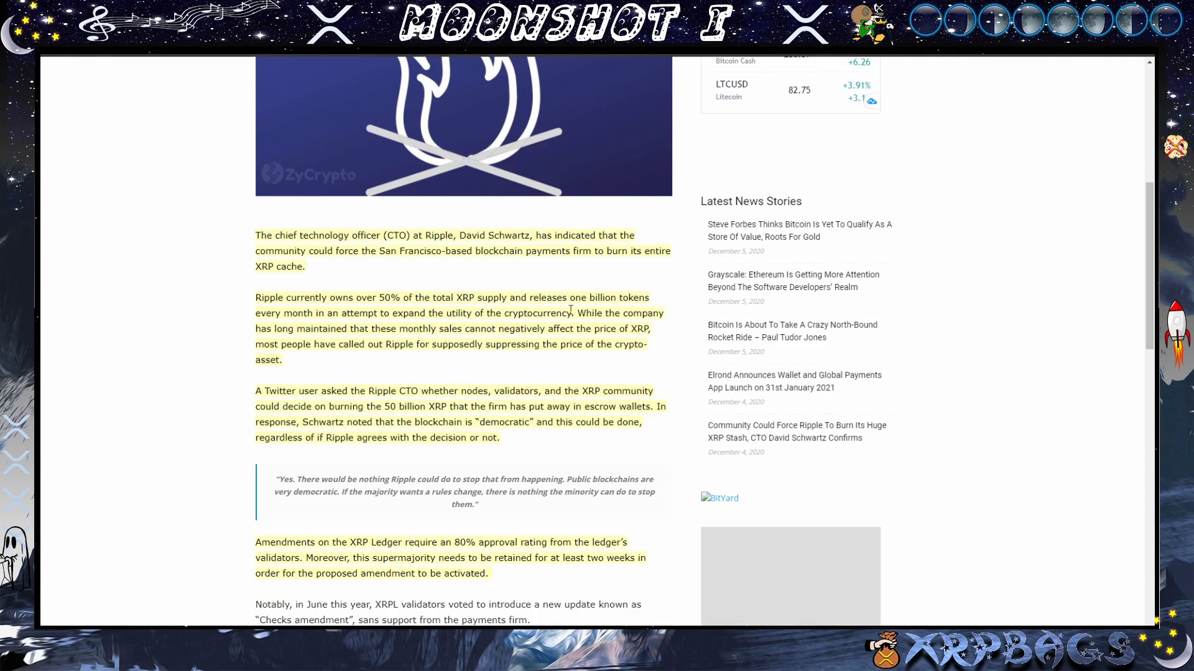
pyautogui.moveTo(294, 333)
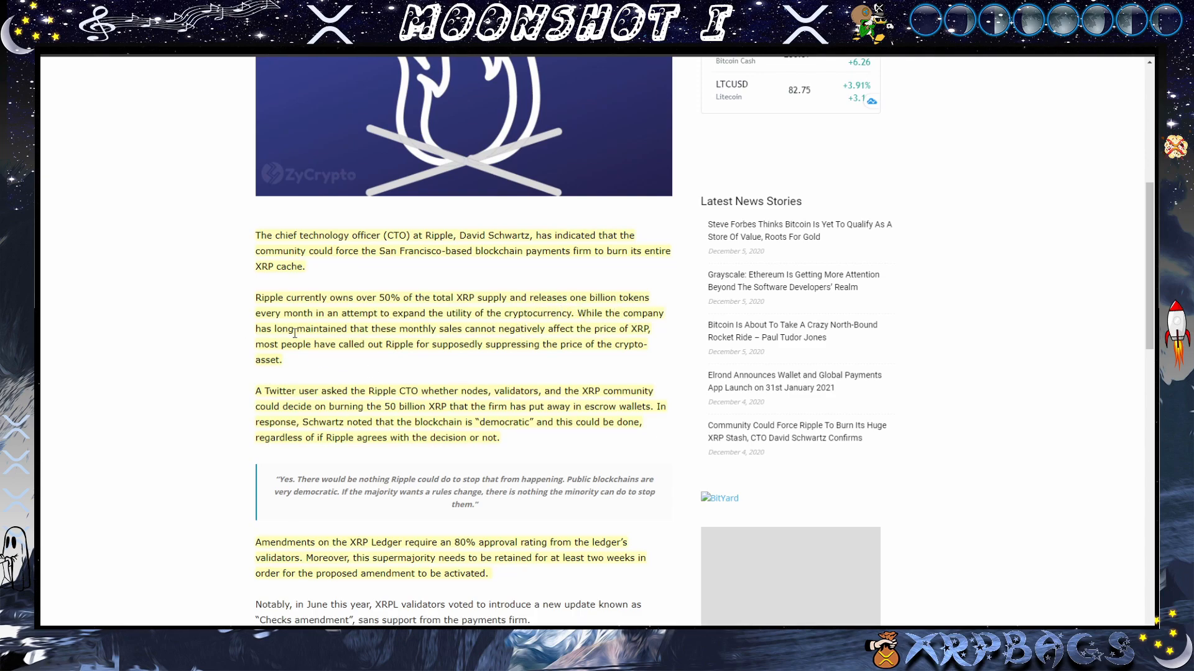
pyautogui.moveTo(511, 331)
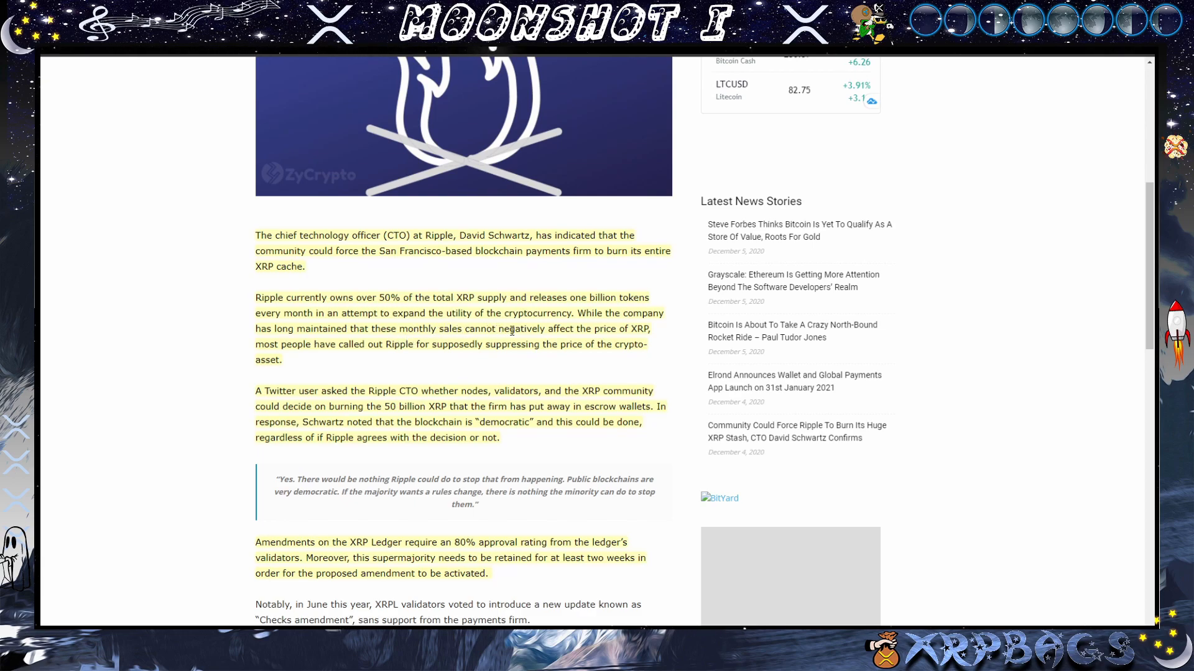
pyautogui.moveTo(529, 348)
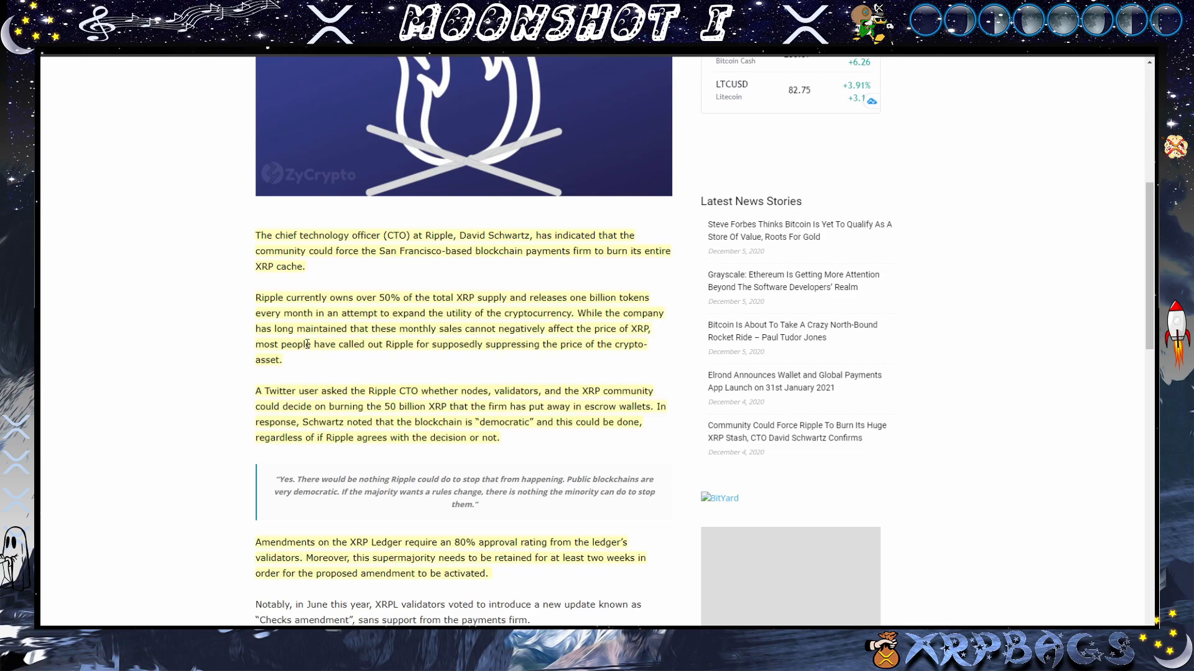
pyautogui.moveTo(521, 341)
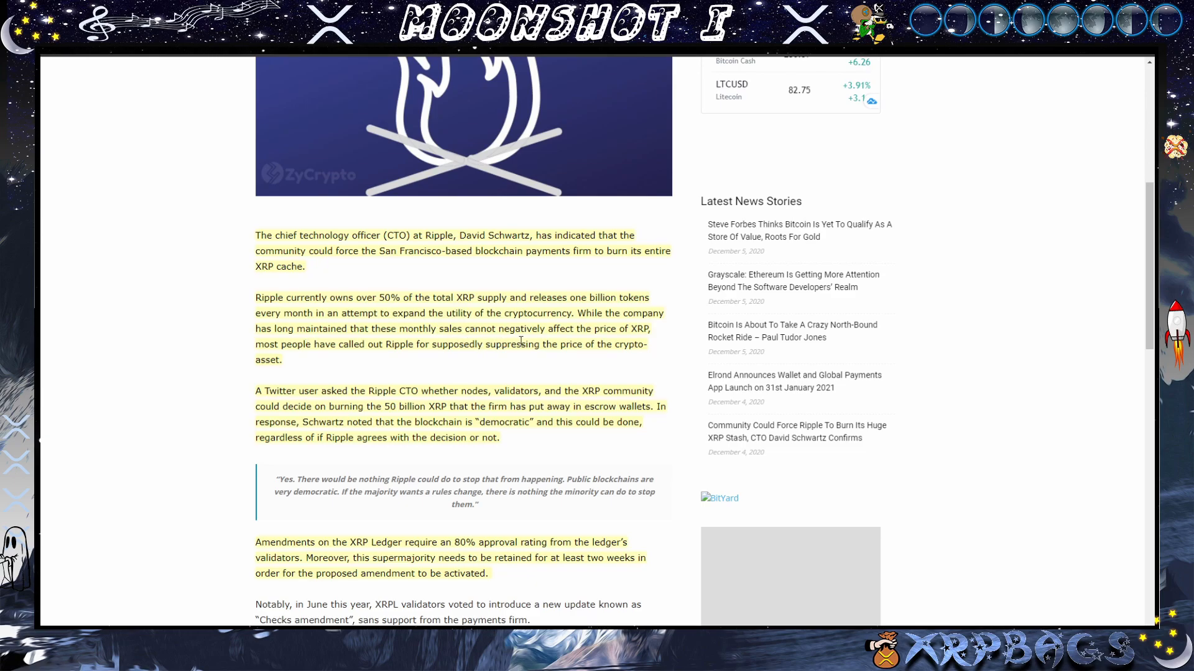
pyautogui.moveTo(355, 402)
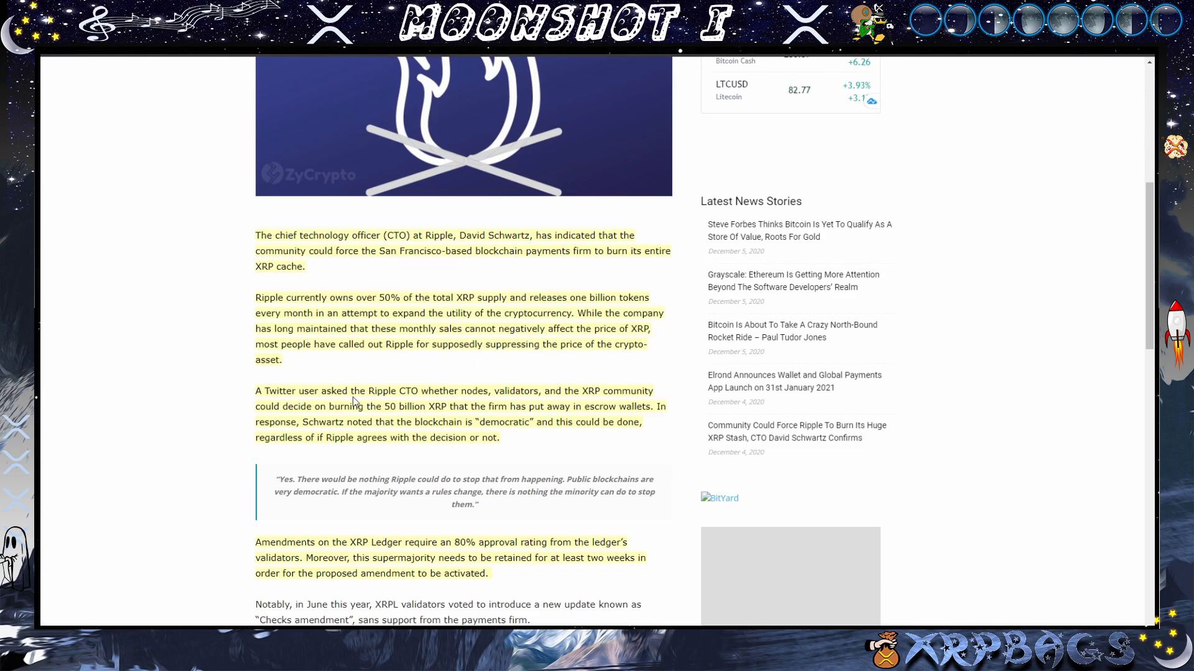
pyautogui.scroll(-3)
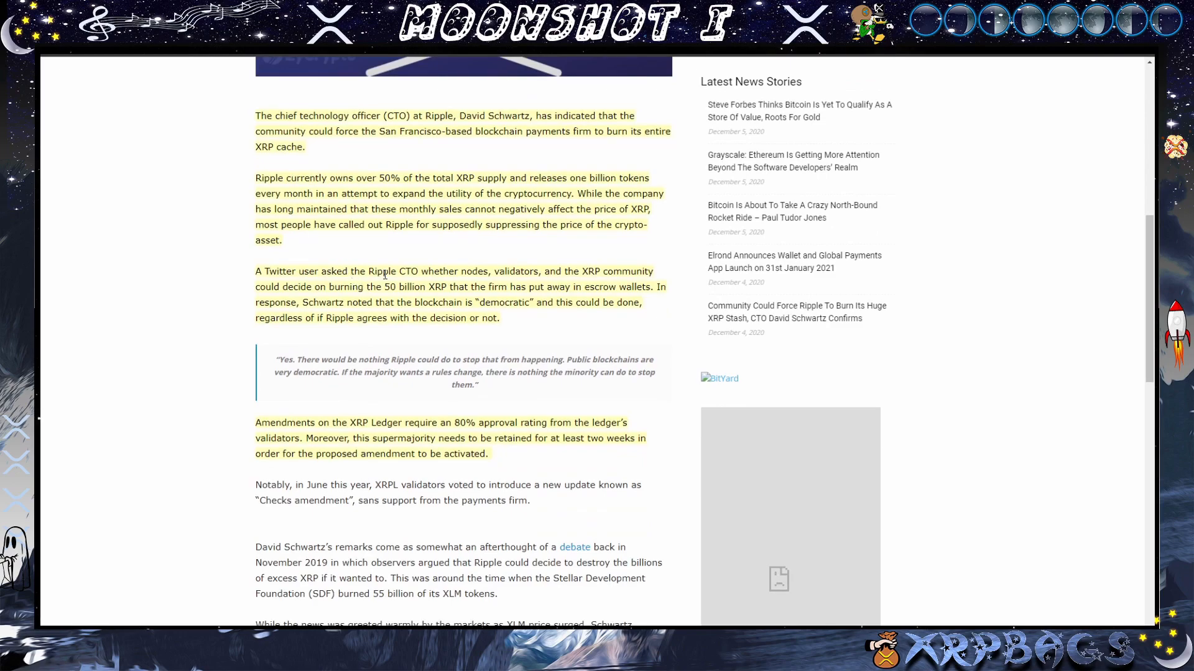
pyautogui.moveTo(484, 284)
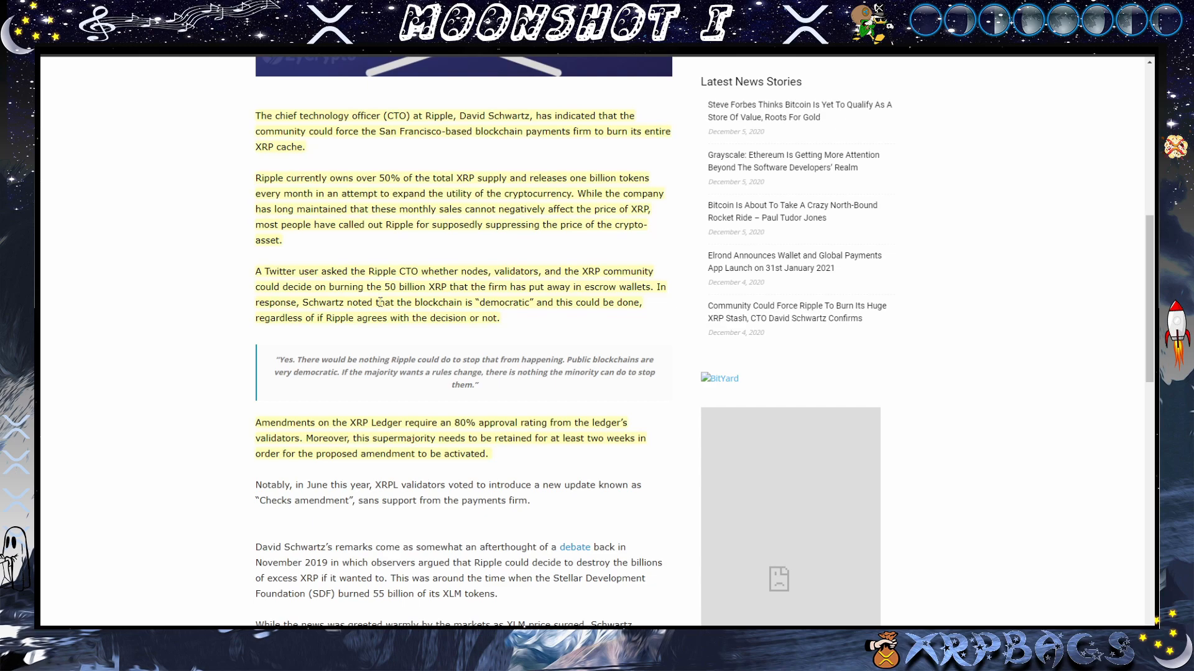
pyautogui.moveTo(460, 298)
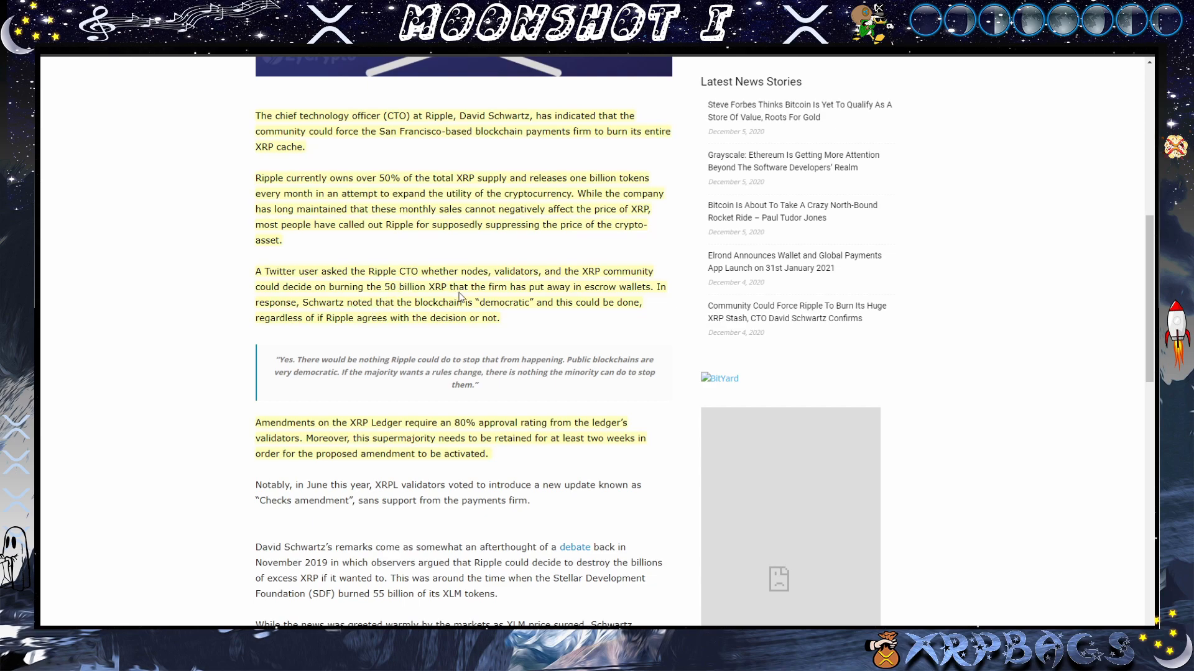
pyautogui.moveTo(634, 314)
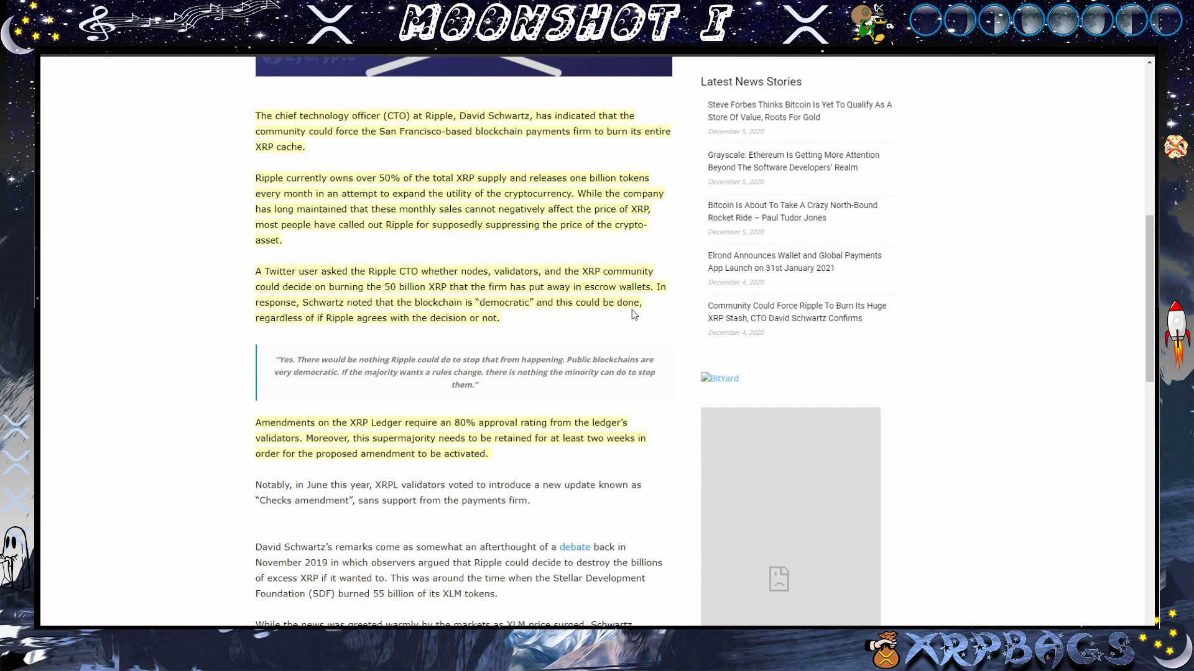
pyautogui.moveTo(355, 301)
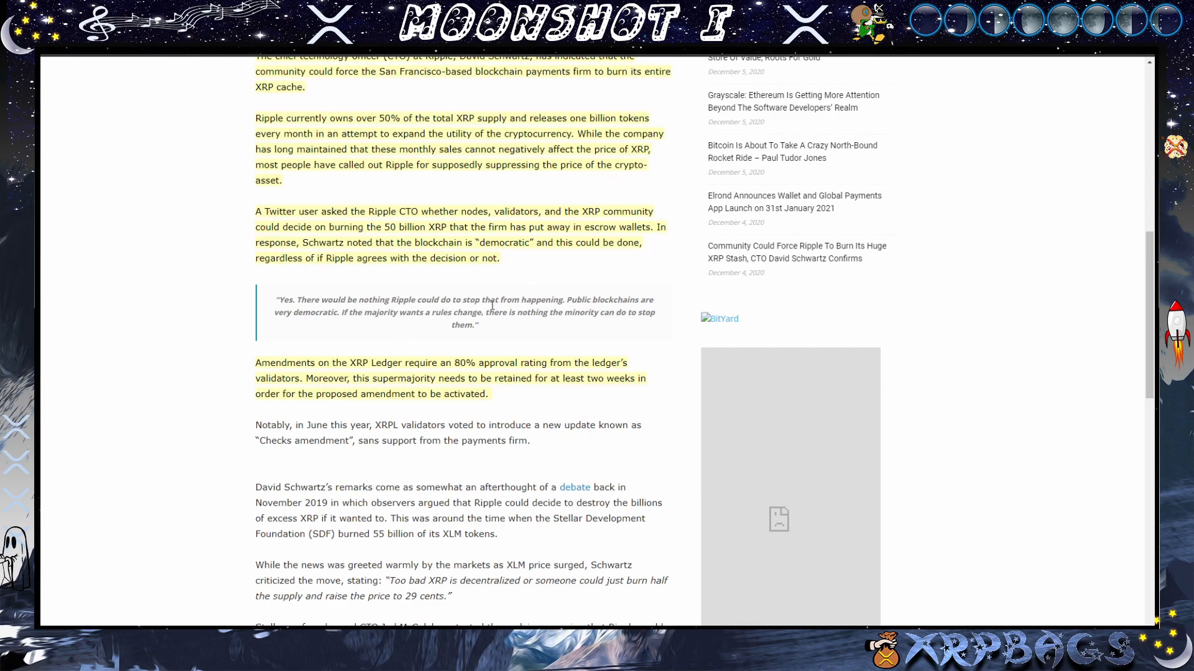
pyautogui.moveTo(486, 338)
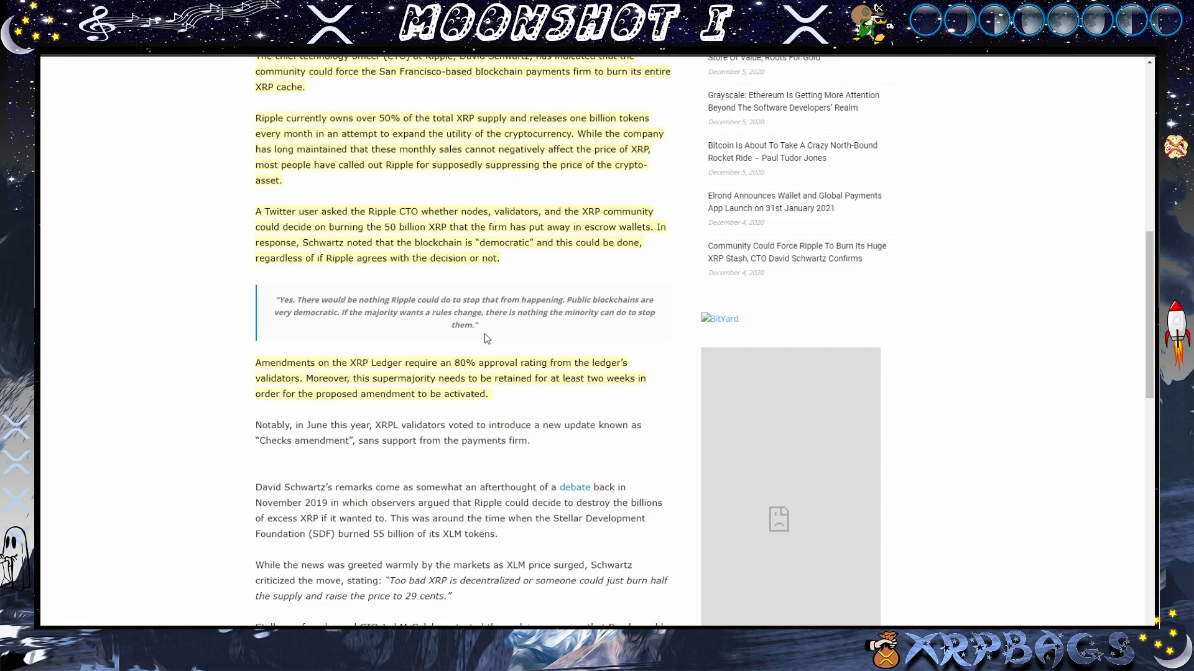
pyautogui.scroll(-3)
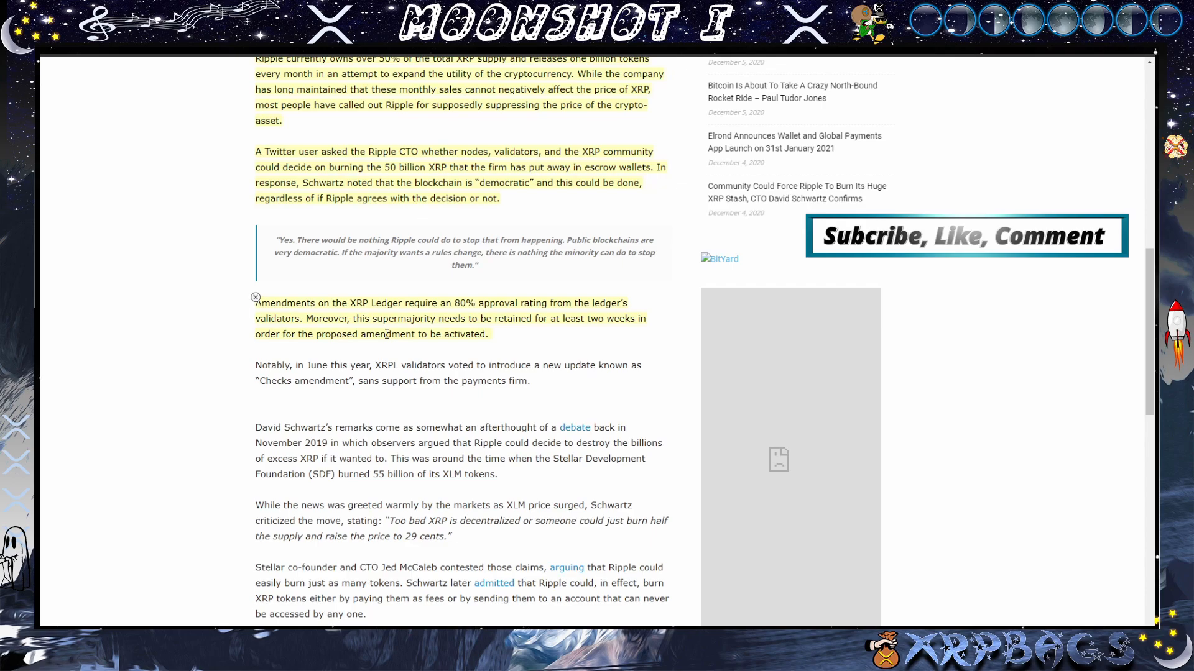
pyautogui.scroll(3)
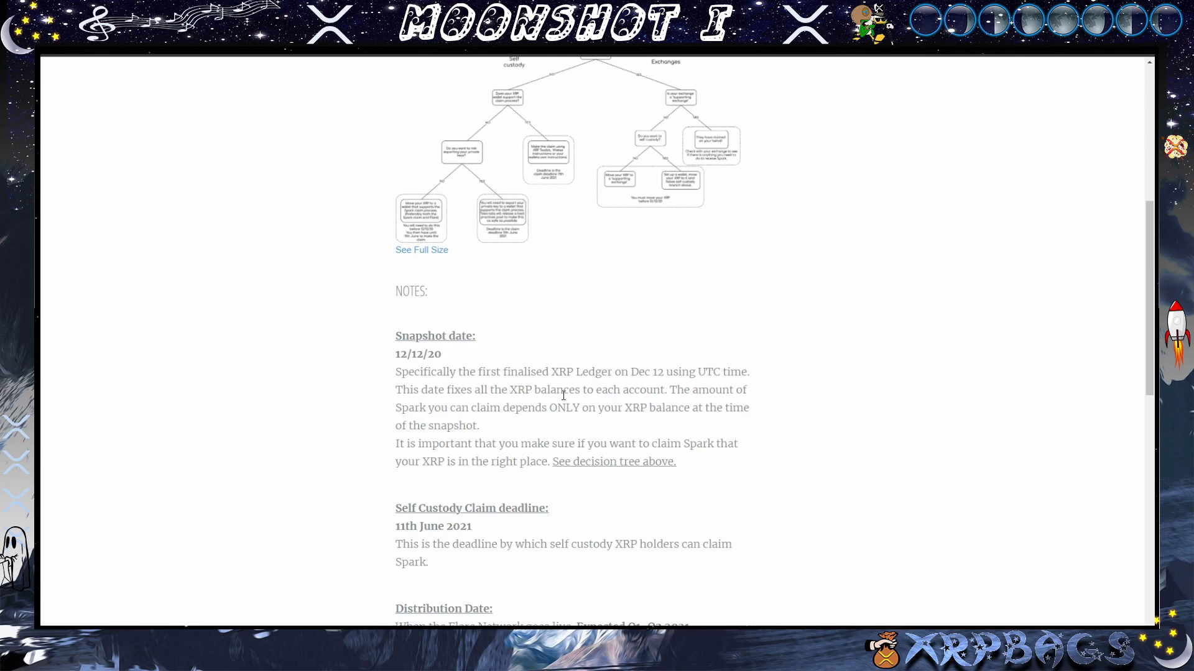
pyautogui.moveTo(626, 402)
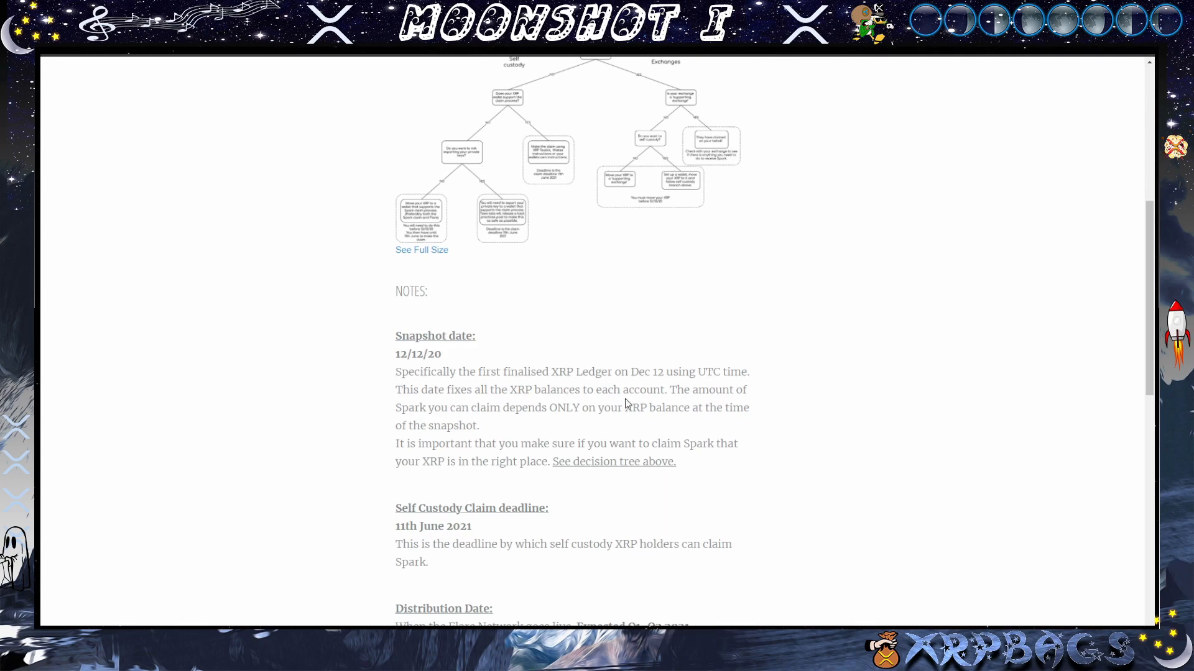
pyautogui.moveTo(582, 428)
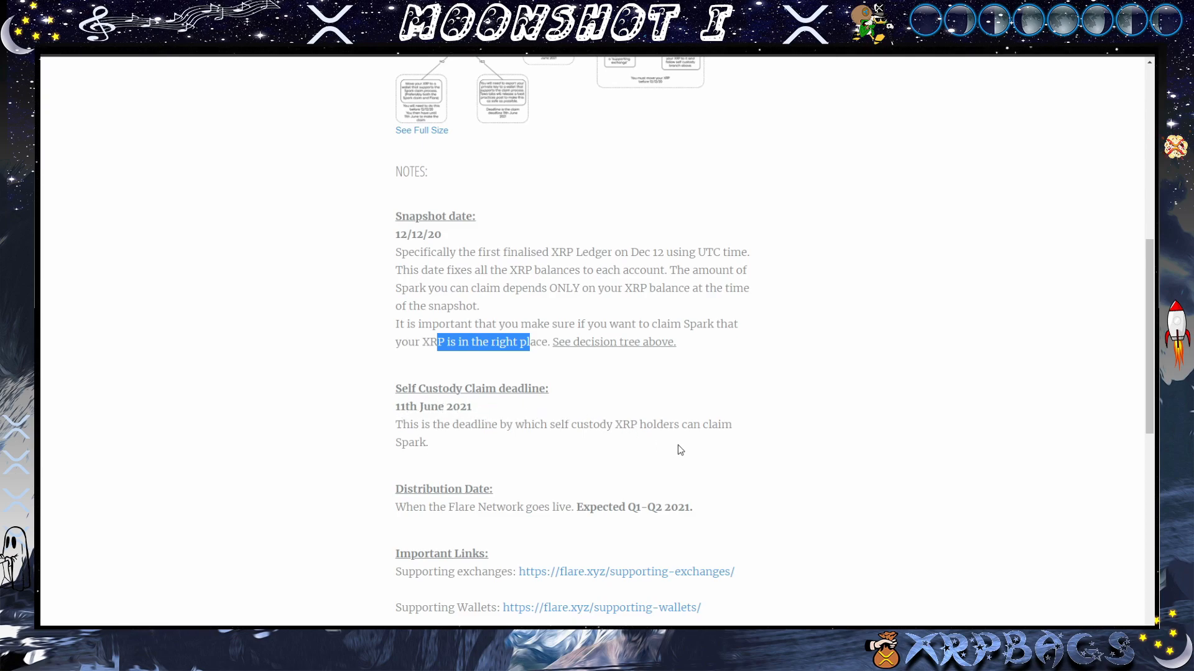
pyautogui.moveTo(615, 442)
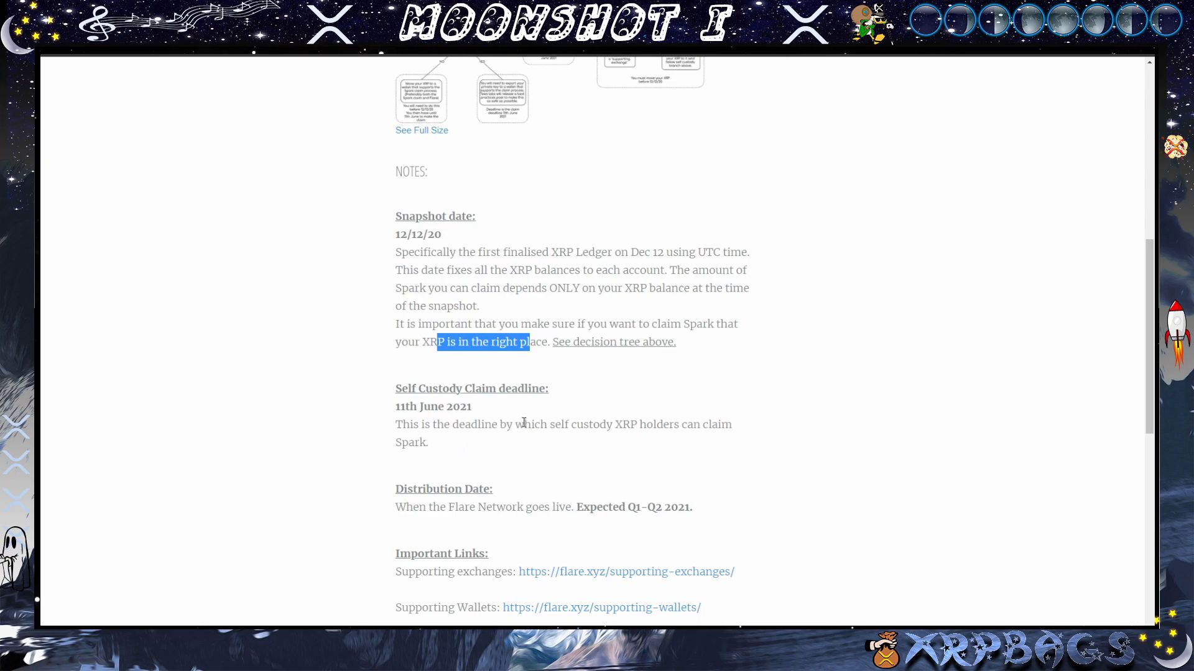
pyautogui.moveTo(534, 424)
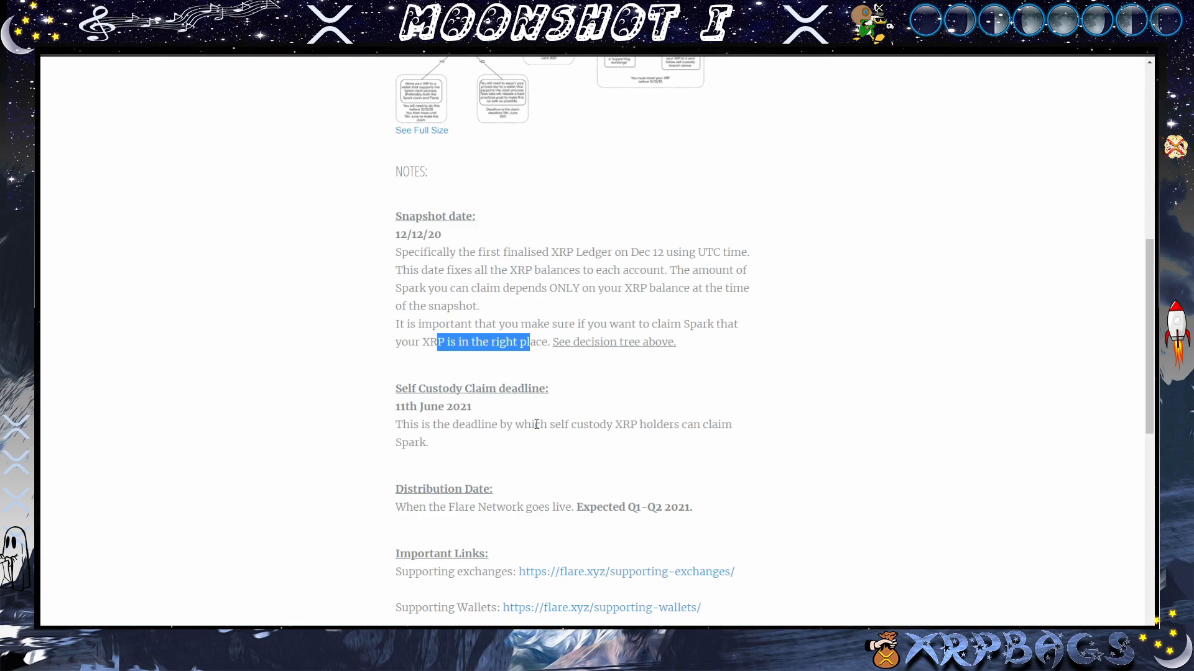
pyautogui.moveTo(384, 122)
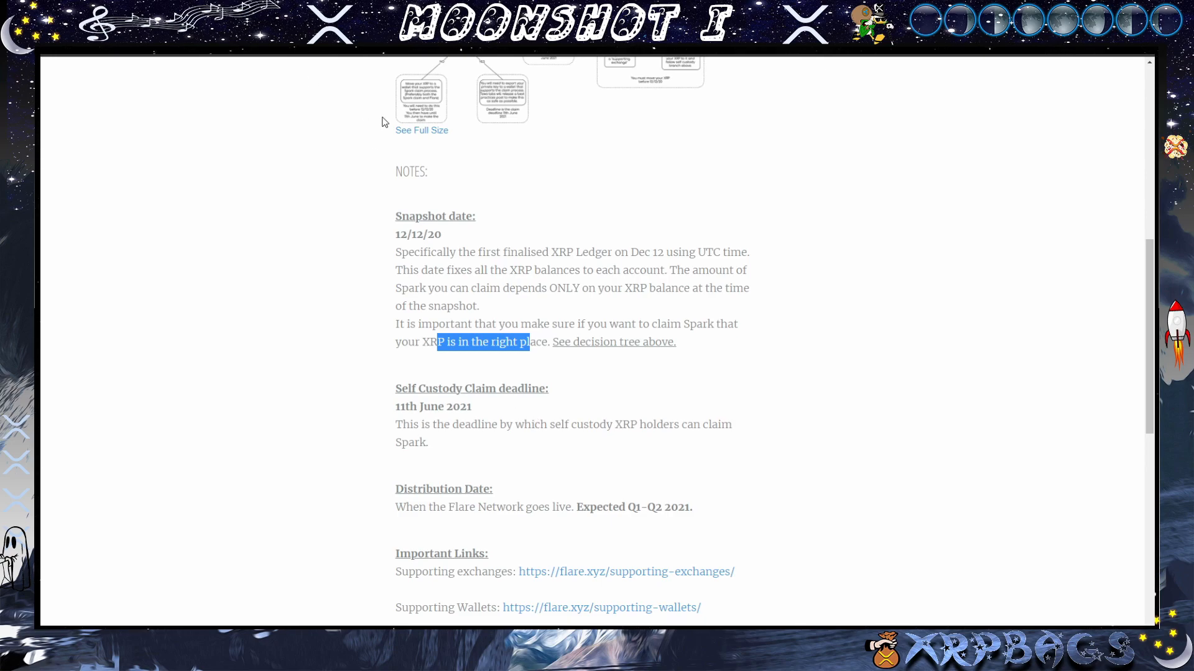
pyautogui.scroll(-3)
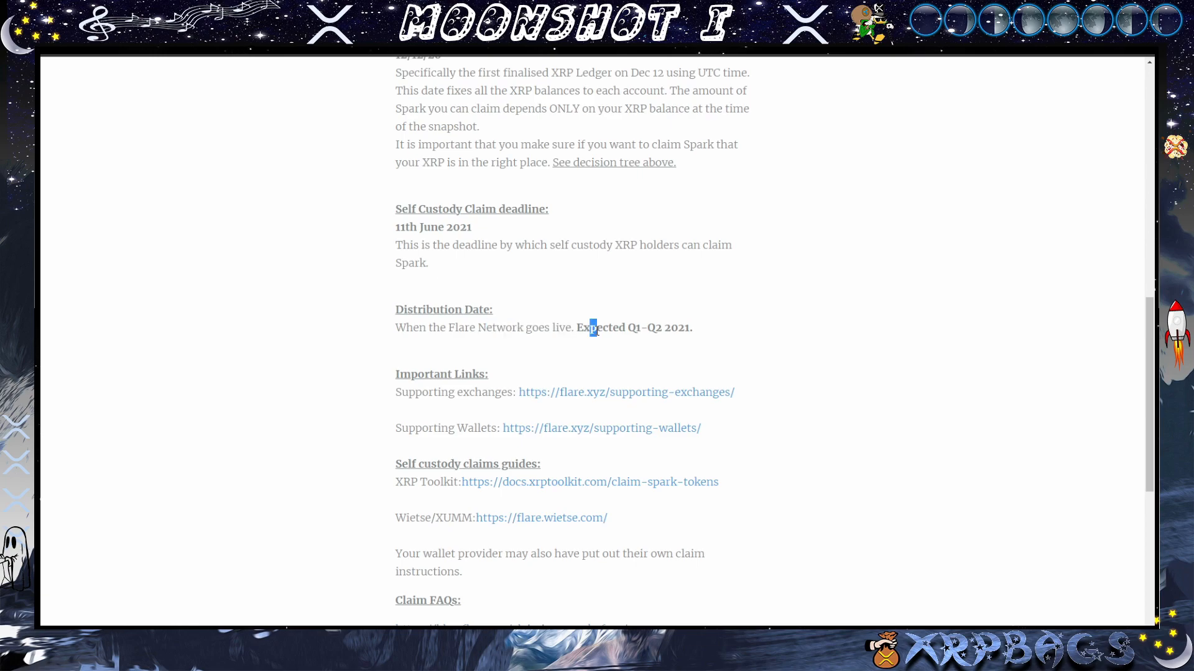
pyautogui.moveTo(592, 327); pyautogui.dragTo(656, 327)
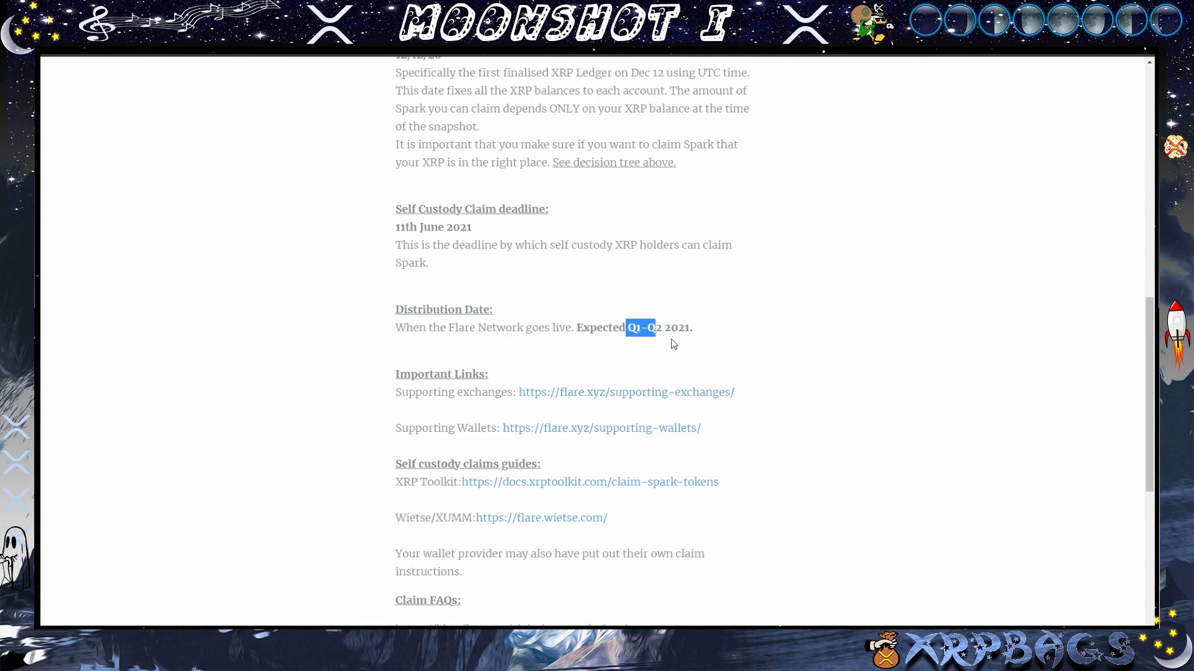